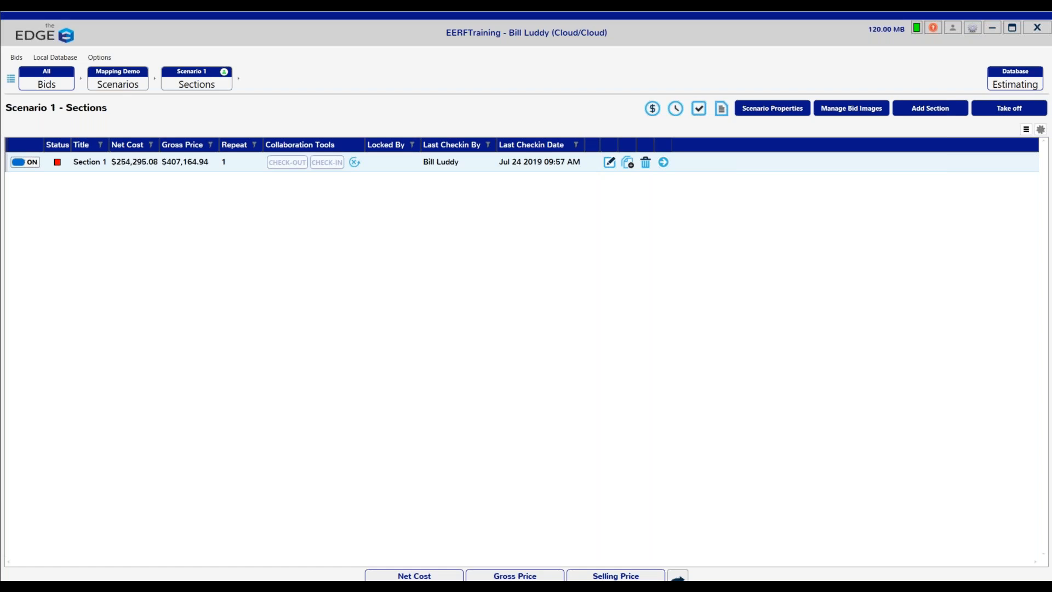
{"action": "mouse_move", "coordinate": [443, 407]}
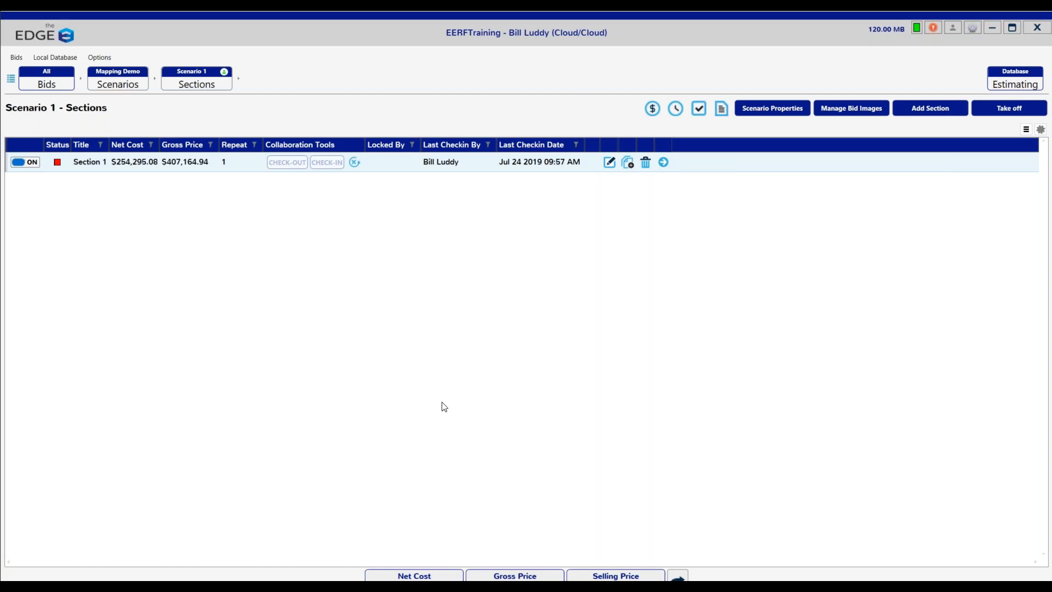
{"action": "mouse_move", "coordinate": [404, 369]}
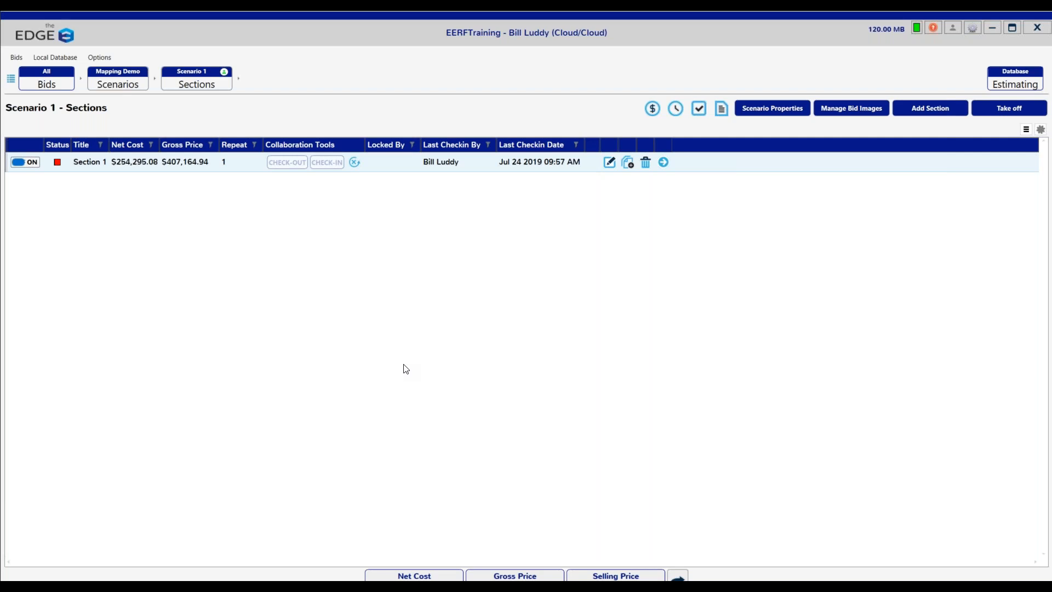
{"action": "mouse_move", "coordinate": [637, 177]}
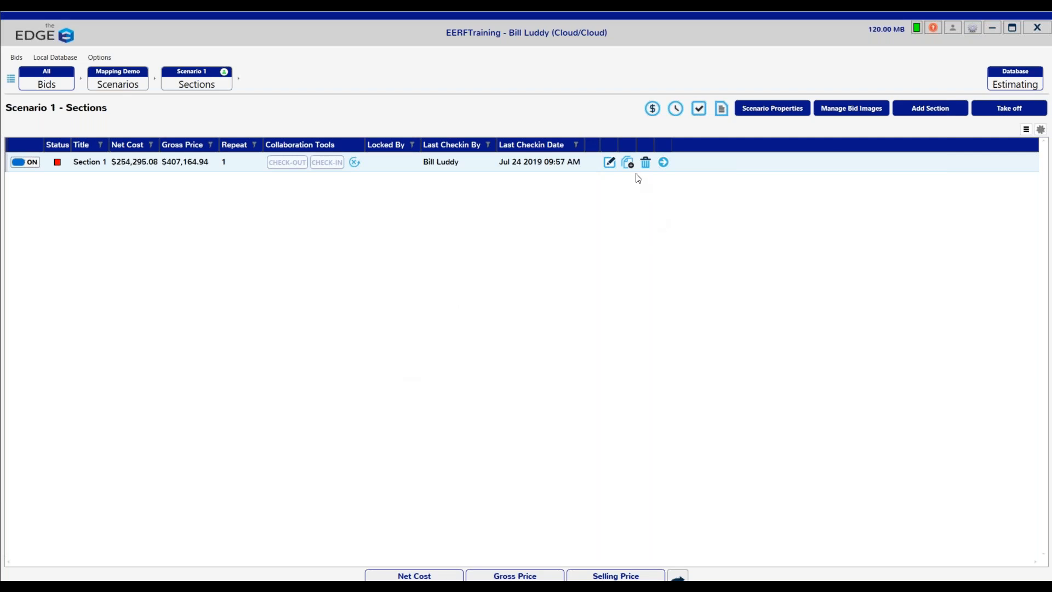
{"action": "mouse_move", "coordinate": [627, 162]}
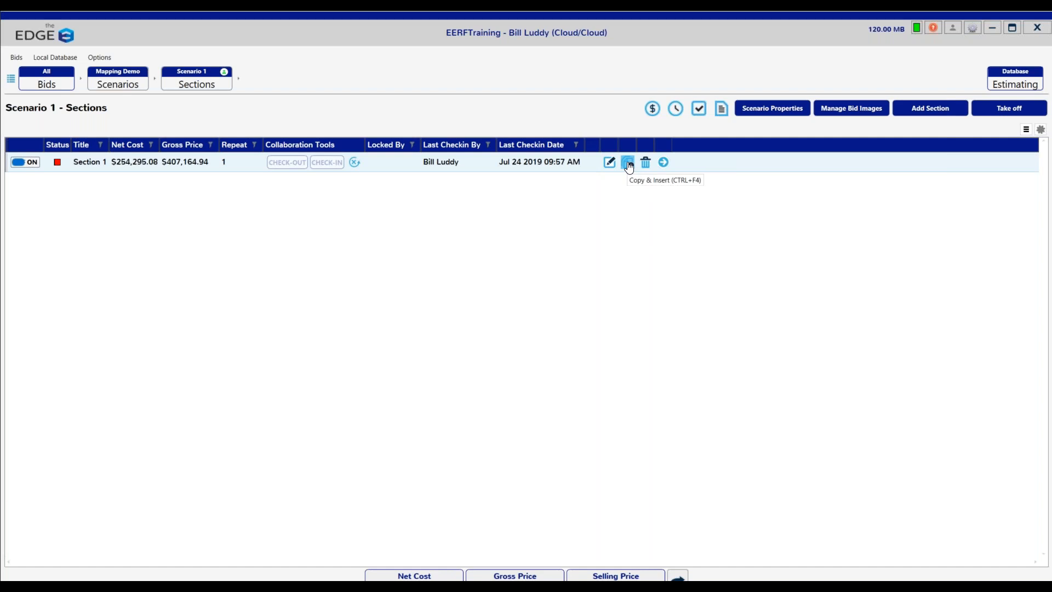
- Copy Section 1 with its quantities into a new section titled 'EPDM' and save it
{"action": "left_click", "coordinate": [627, 162]}
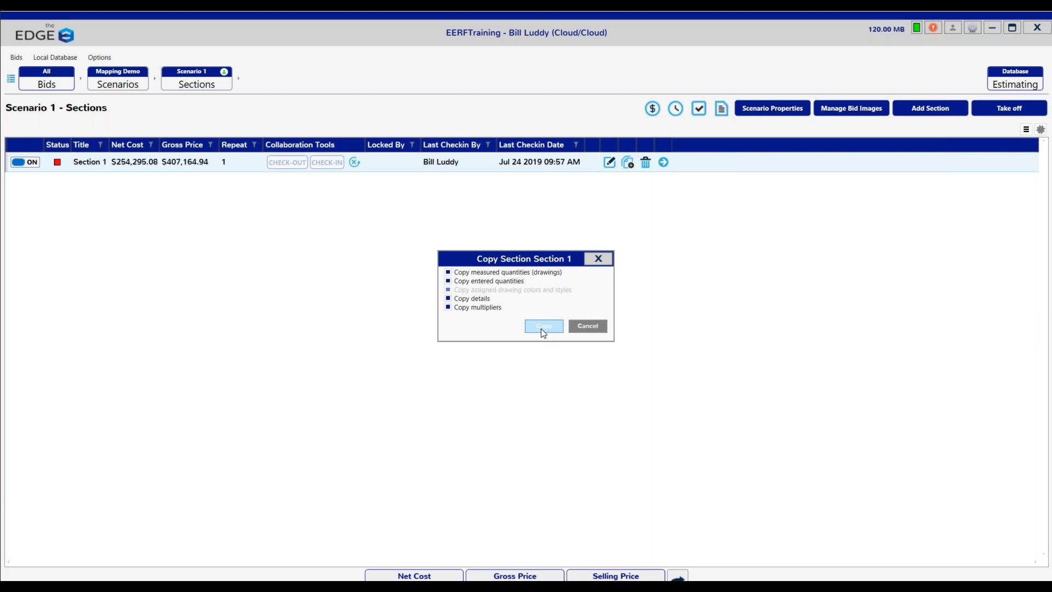
{"action": "left_click", "coordinate": [543, 326]}
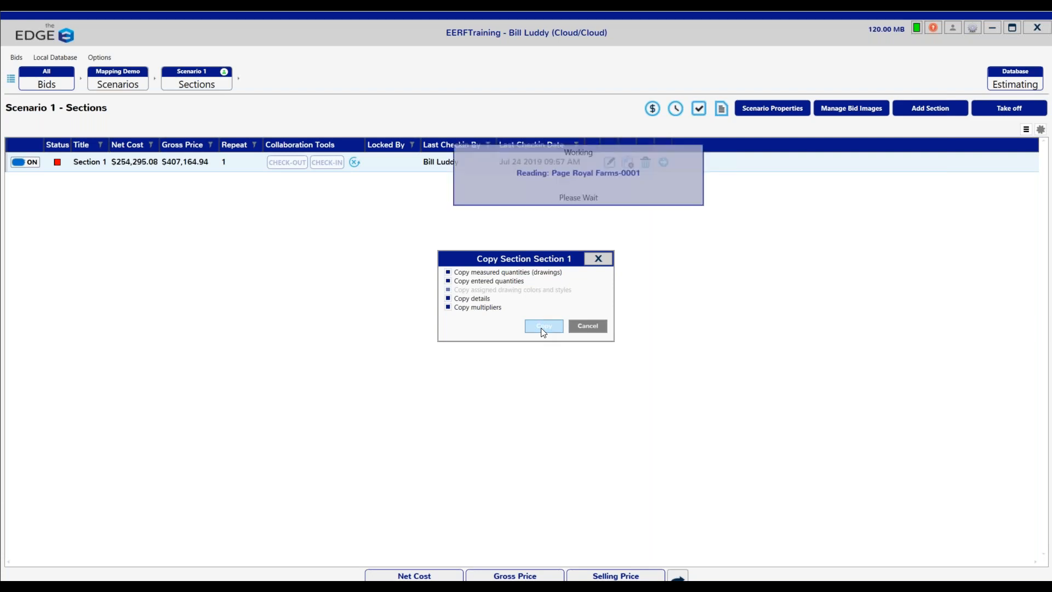
{"action": "left_click", "coordinate": [544, 326]}
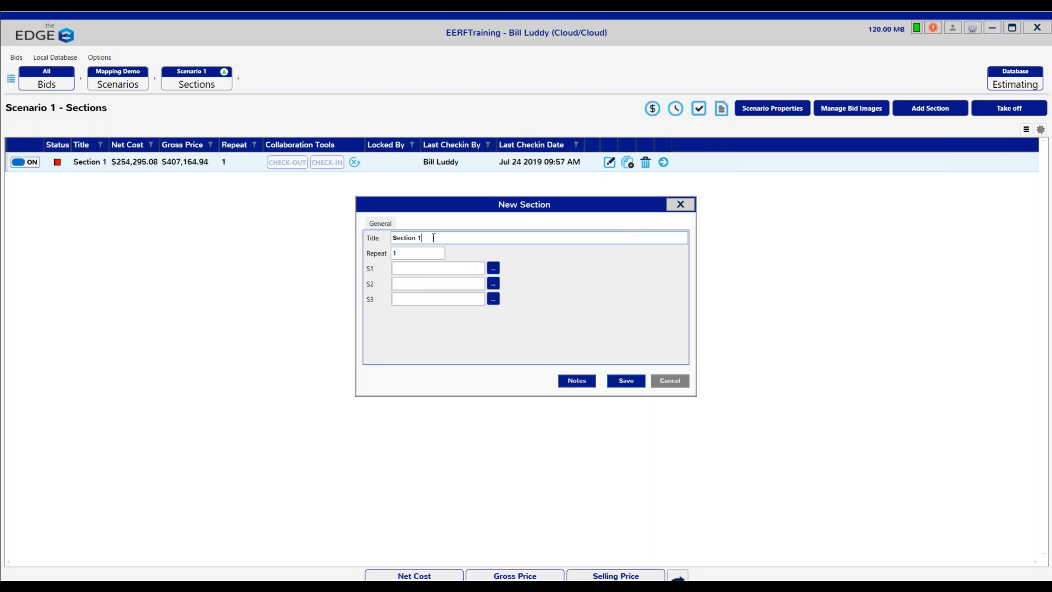
{"action": "key", "text": "Backspace"}
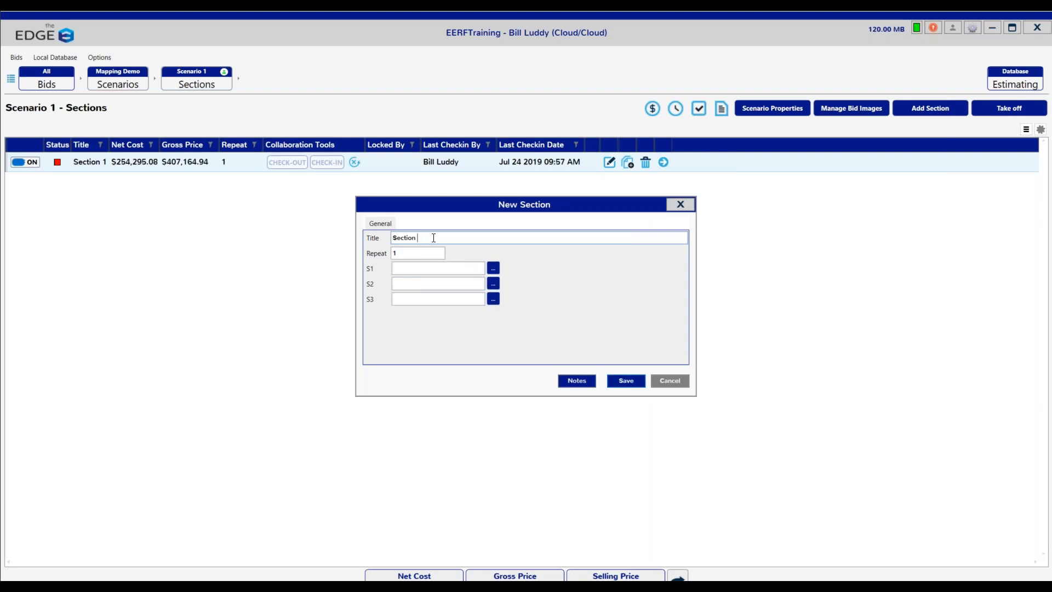
{"action": "key", "text": "BackSpace"}
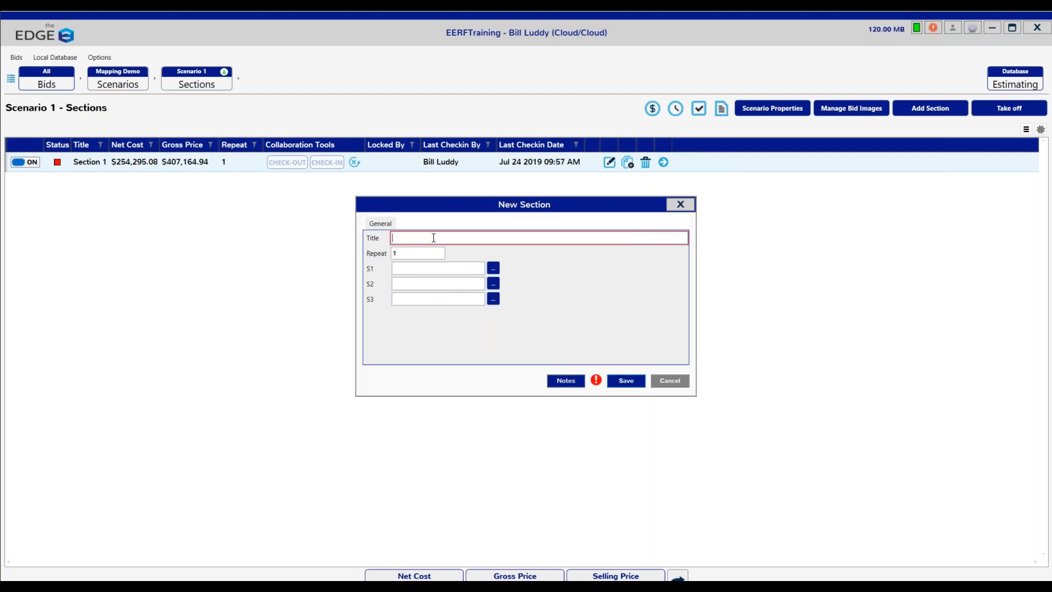
{"action": "type", "text": "EP"}
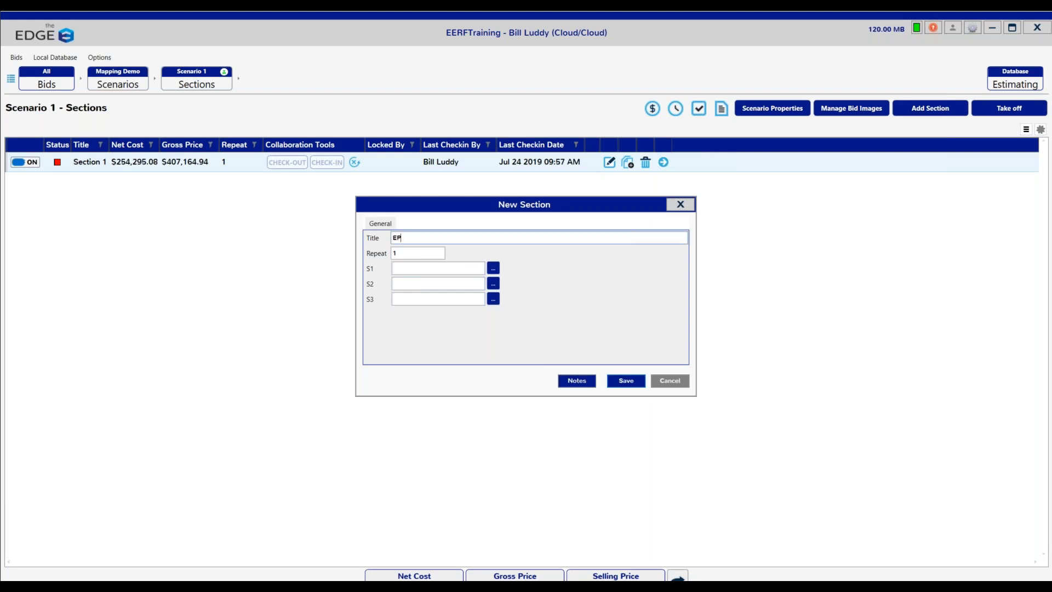
{"action": "type", "text": "DM"}
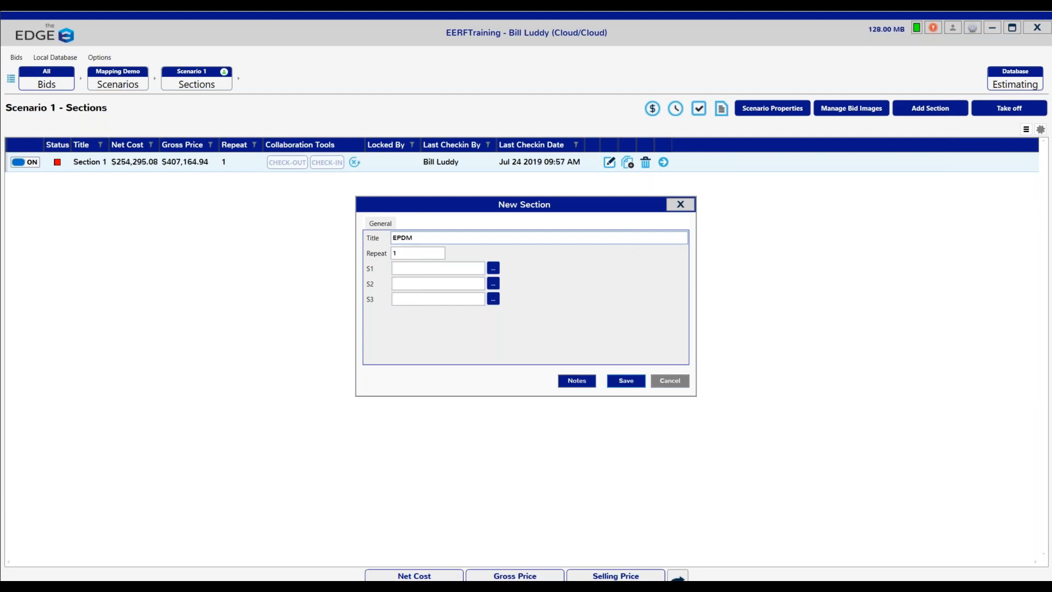
{"action": "left_click", "coordinate": [625, 380]}
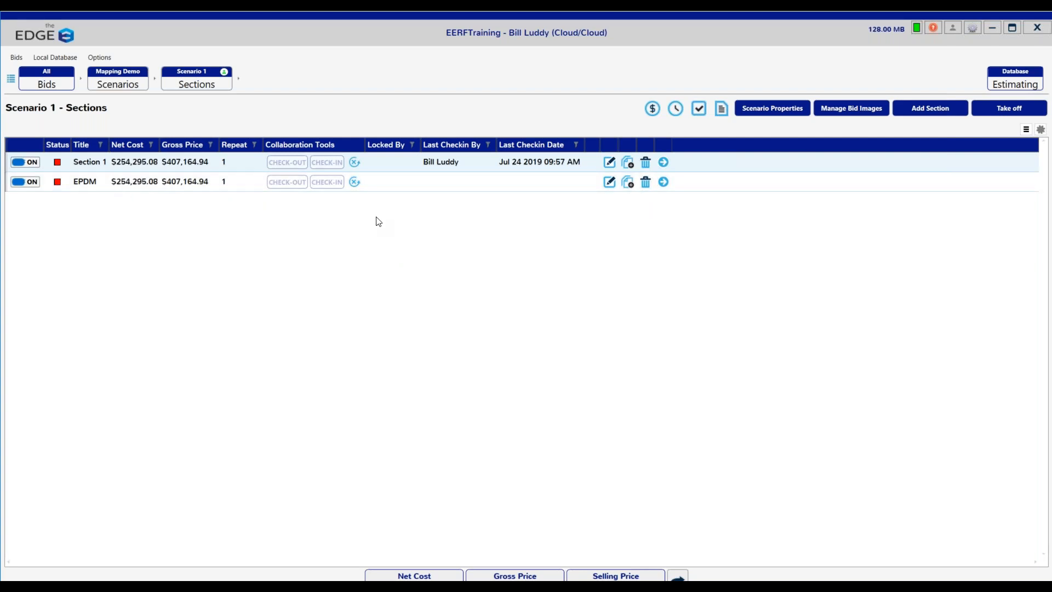
{"action": "mouse_move", "coordinate": [663, 182]}
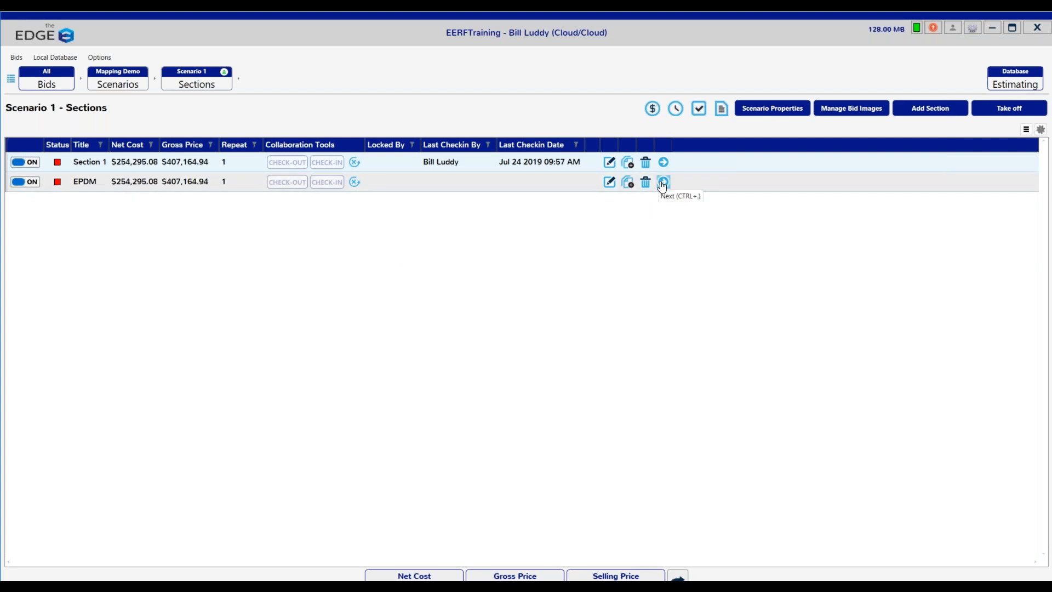
- Drill into the EPDM section's pages, then into Royal Farms-0001's fourteen conditions
{"action": "left_click", "coordinate": [663, 181]}
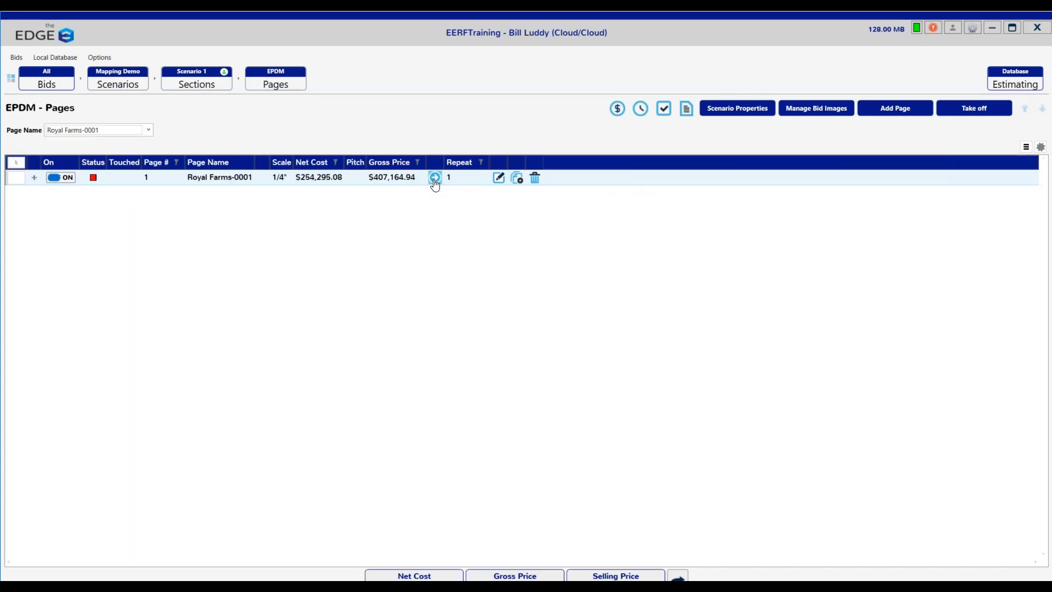
{"action": "left_click", "coordinate": [433, 177]}
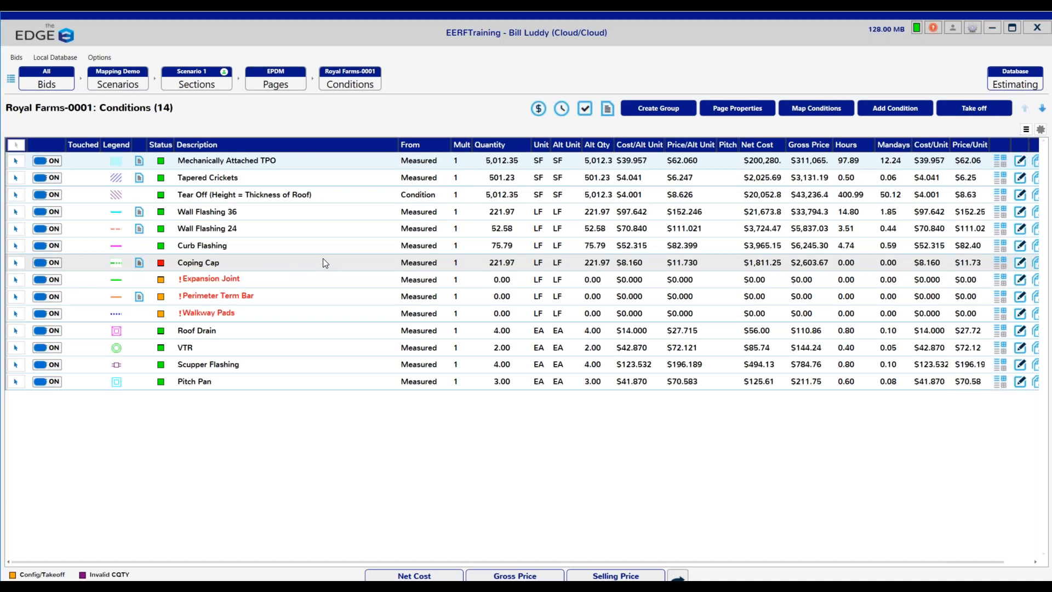
- Delete all fourteen conditions on the EPDM Royal Farms-0001 page and confirm
{"action": "right_click", "coordinate": [324, 262]}
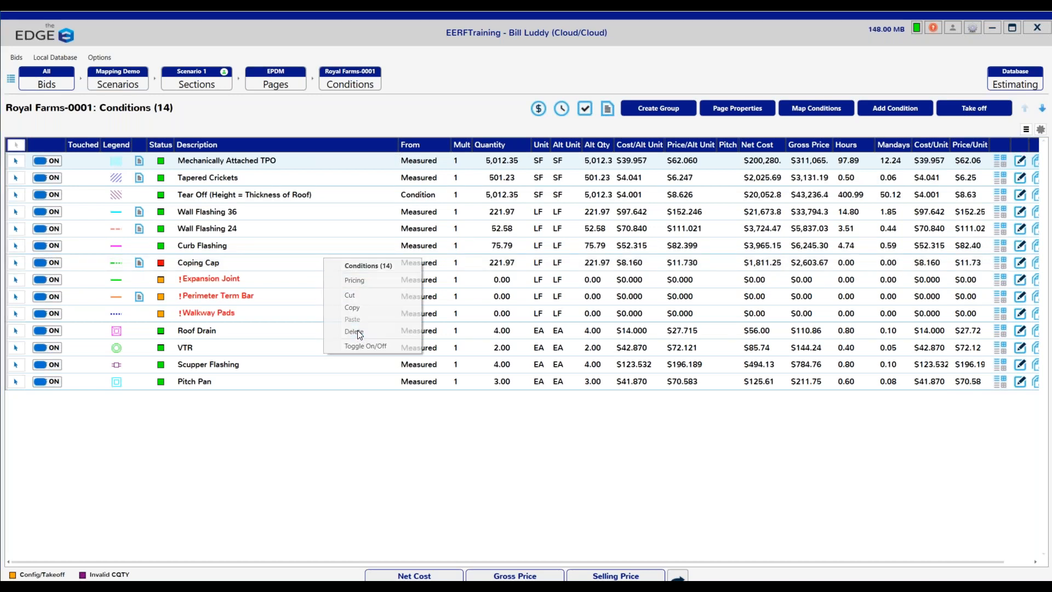
{"action": "left_click", "coordinate": [355, 331]}
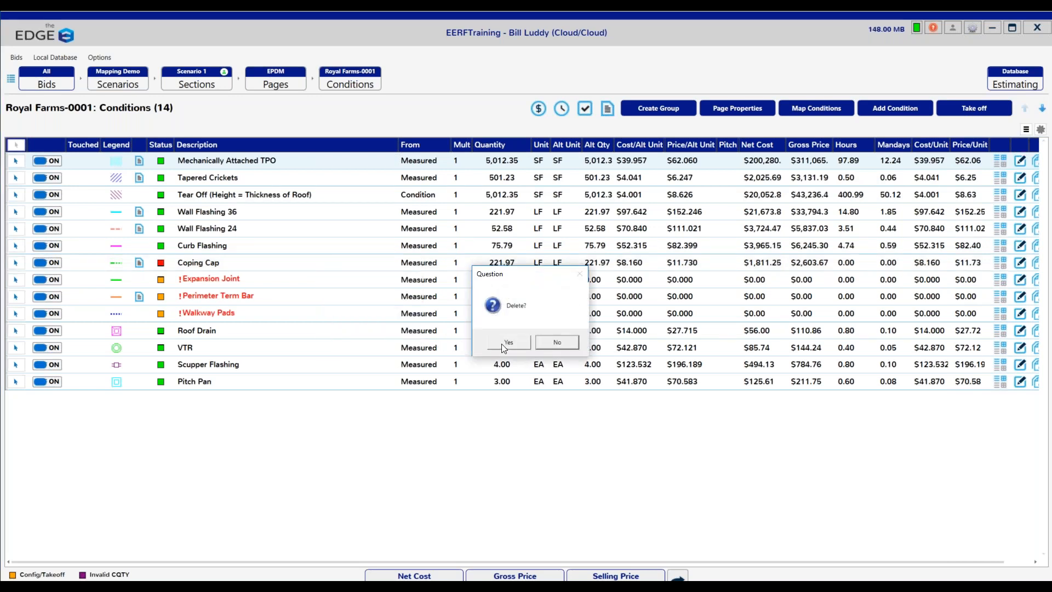
{"action": "left_click", "coordinate": [508, 342]}
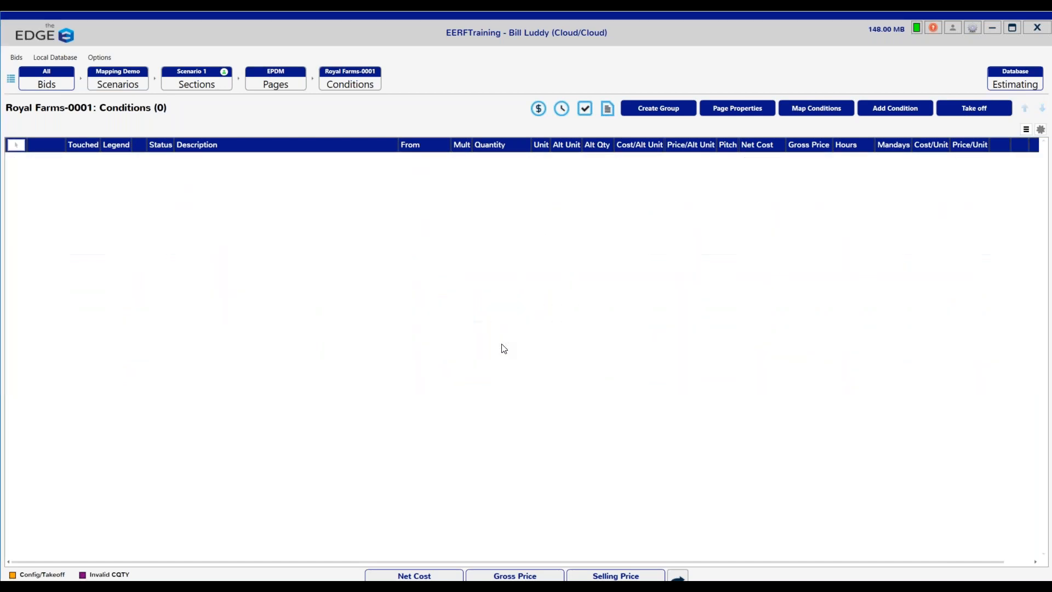
{"action": "mouse_move", "coordinate": [853, 171]}
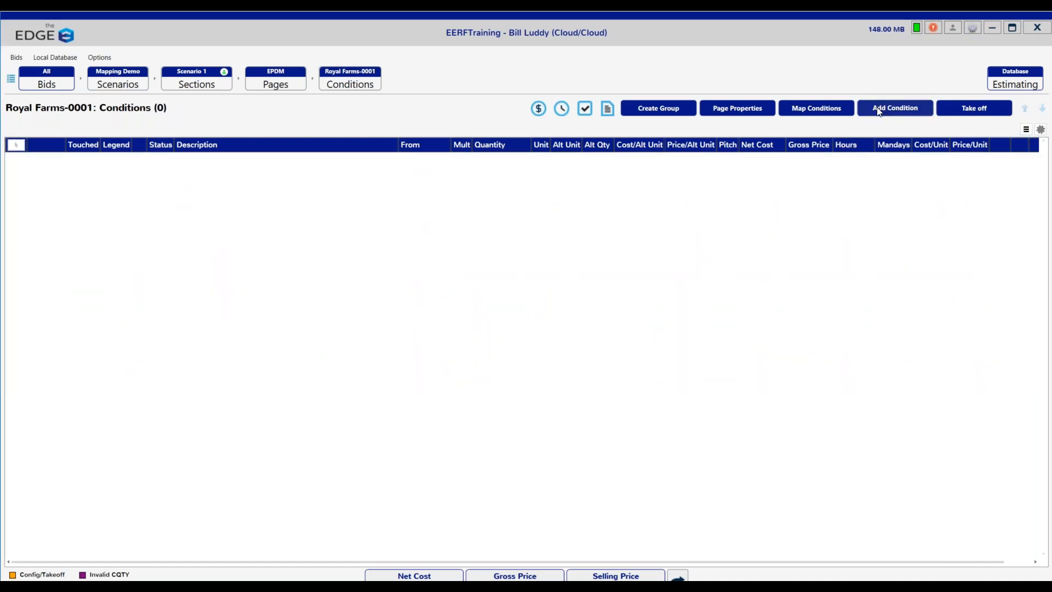
- Add every EPDM Group condition, Fully Adhered EPDM through Pitch Pan, to the page
{"action": "left_click", "coordinate": [894, 108]}
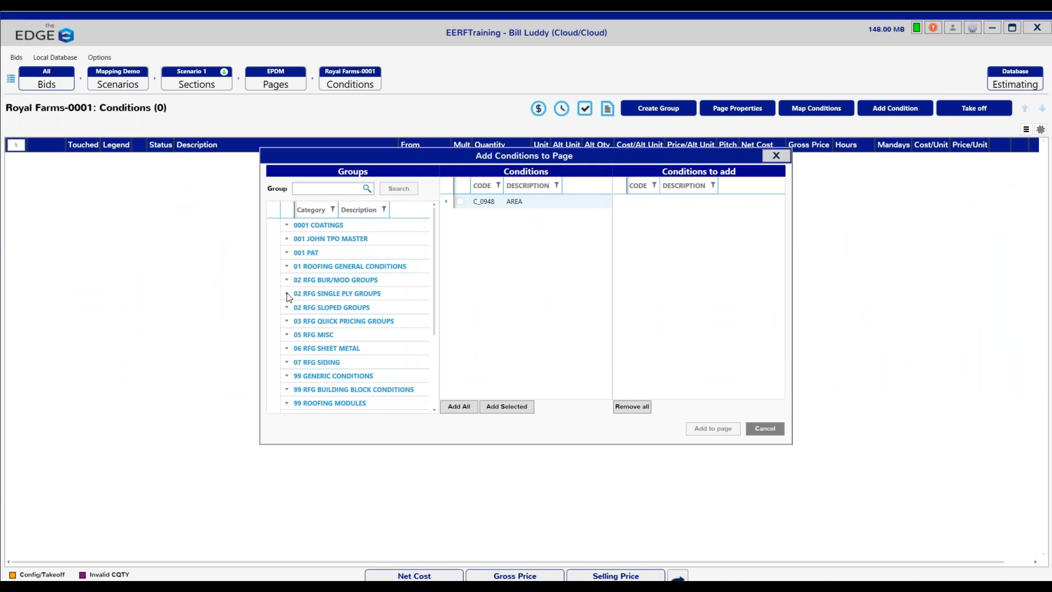
{"action": "left_click", "coordinate": [287, 293]}
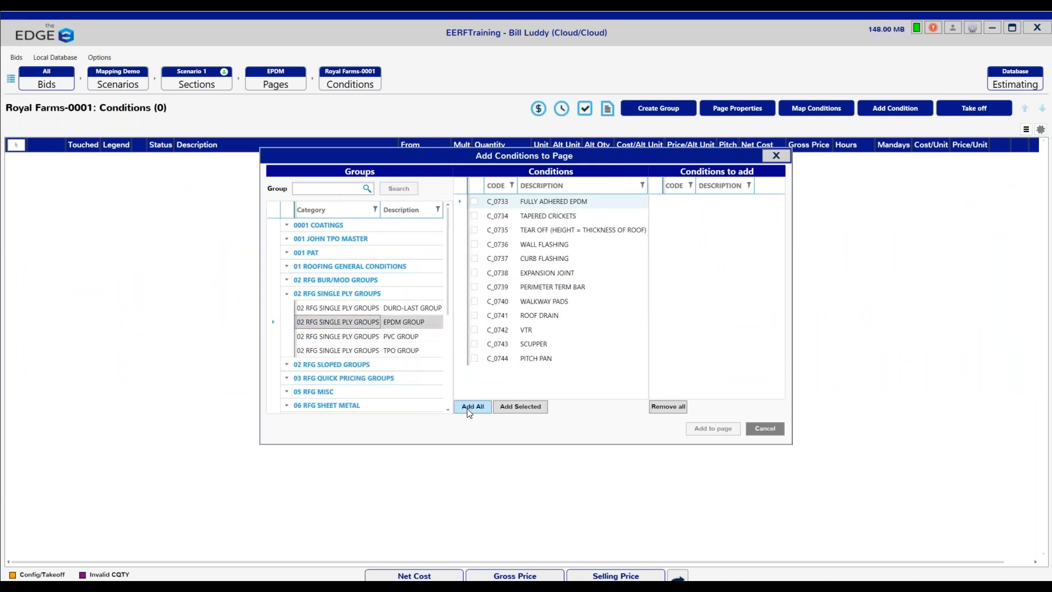
{"action": "left_click", "coordinate": [472, 406]}
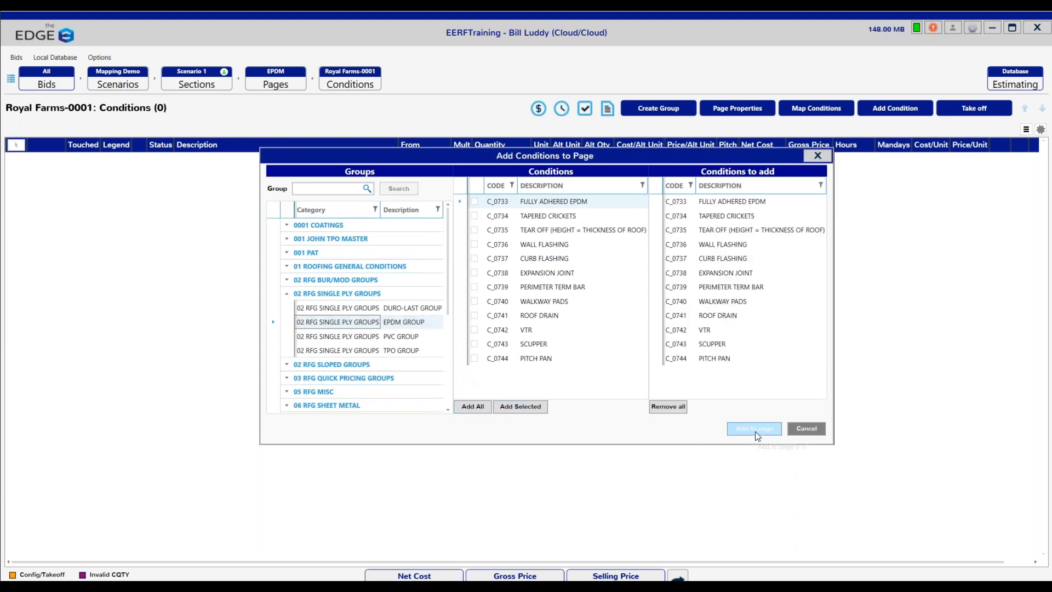
{"action": "left_click", "coordinate": [754, 428]}
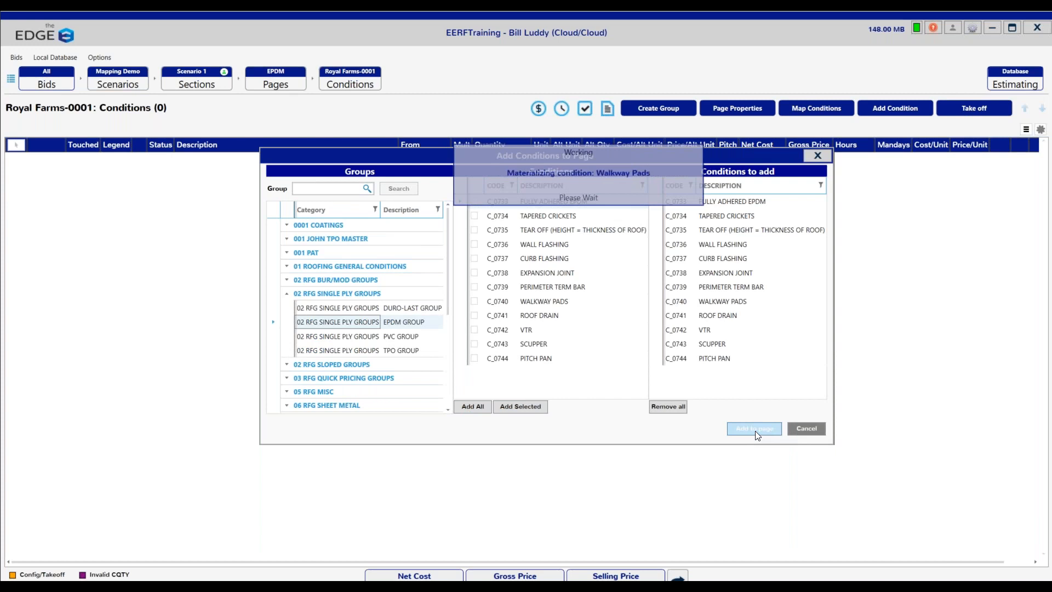
{"action": "left_click", "coordinate": [753, 428]}
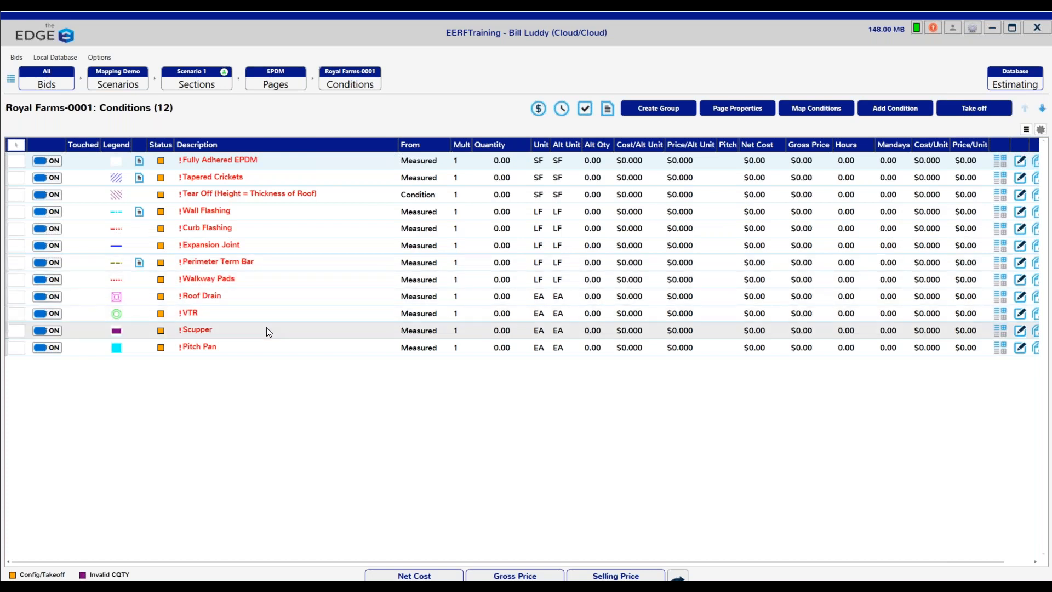
{"action": "mouse_move", "coordinate": [299, 287]}
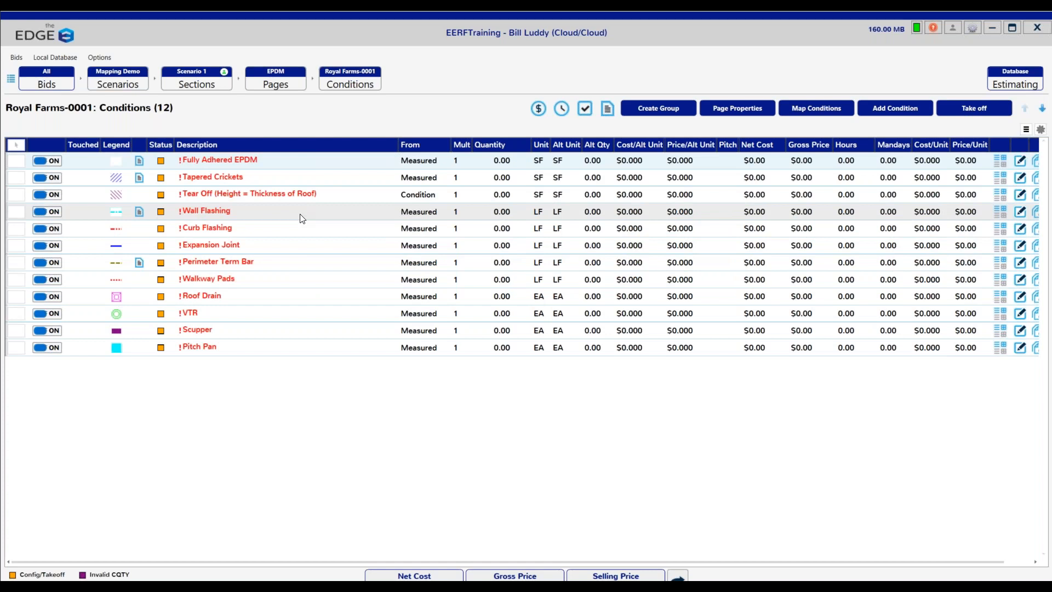
- Copy the Wall Flashing condition with its quantities and details, making thirteen conditions
{"action": "left_click", "coordinate": [204, 210]}
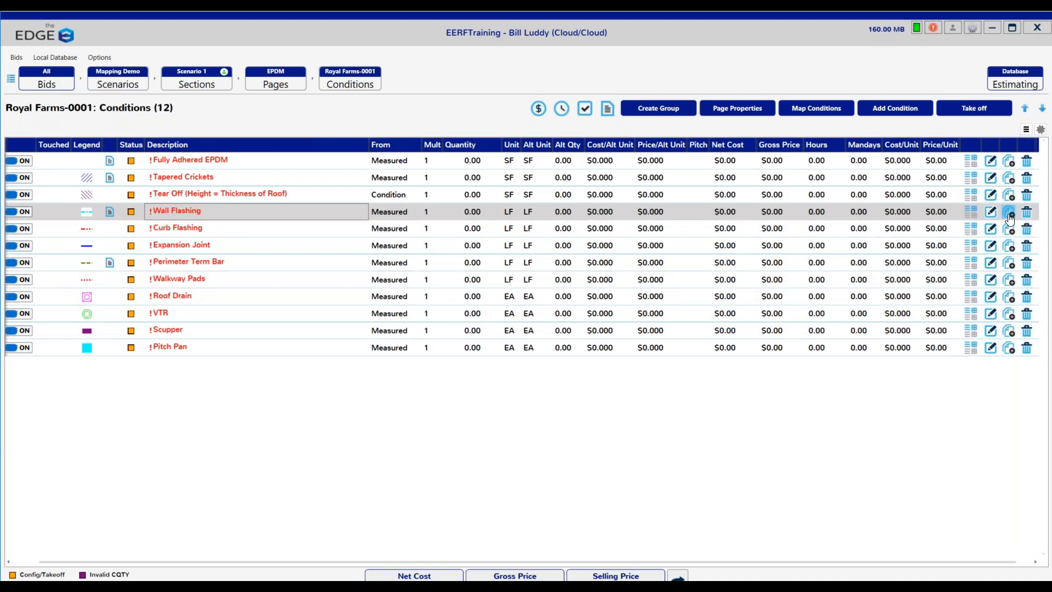
{"action": "left_click", "coordinate": [1009, 211]}
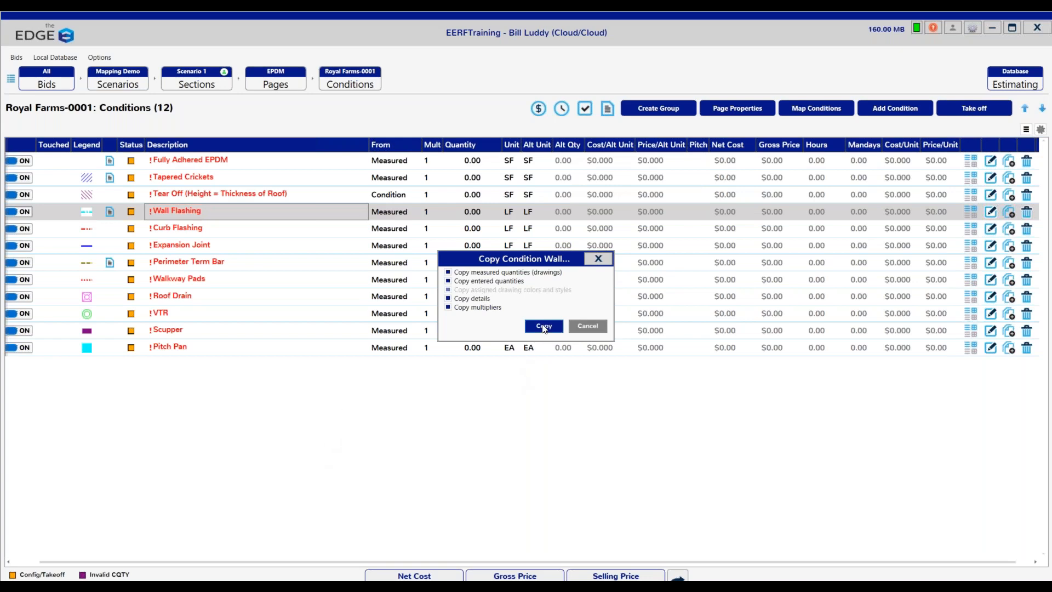
{"action": "mouse_move", "coordinate": [601, 303]}
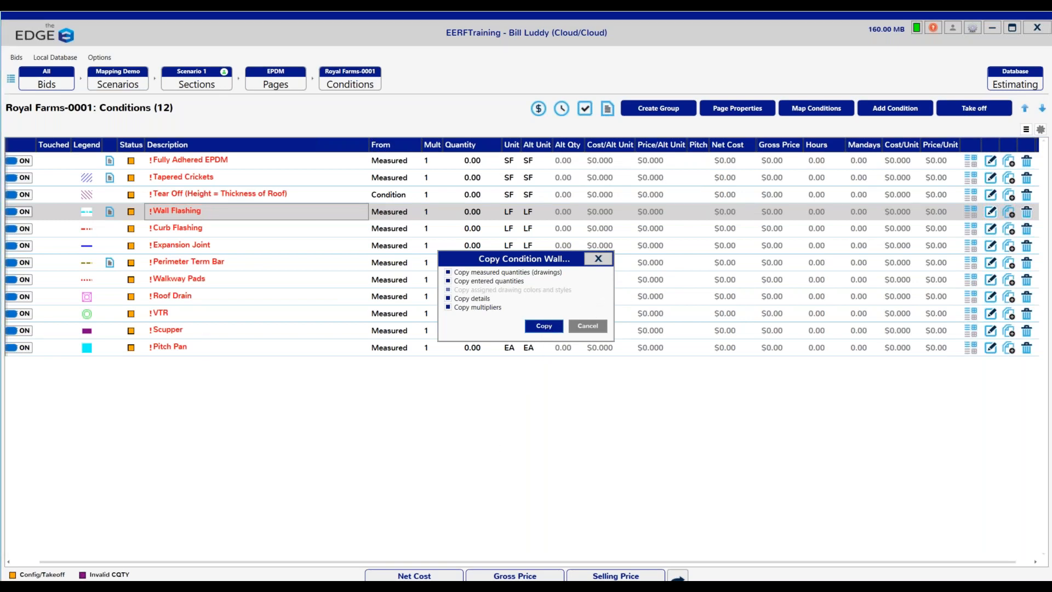
{"action": "left_click", "coordinate": [543, 325]}
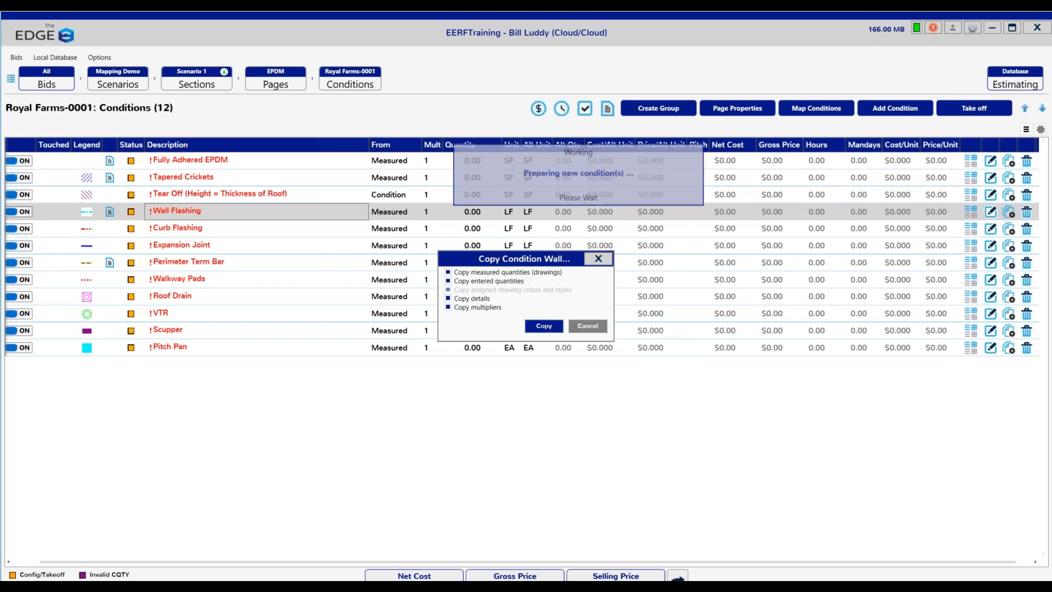
{"action": "left_click", "coordinate": [543, 325]}
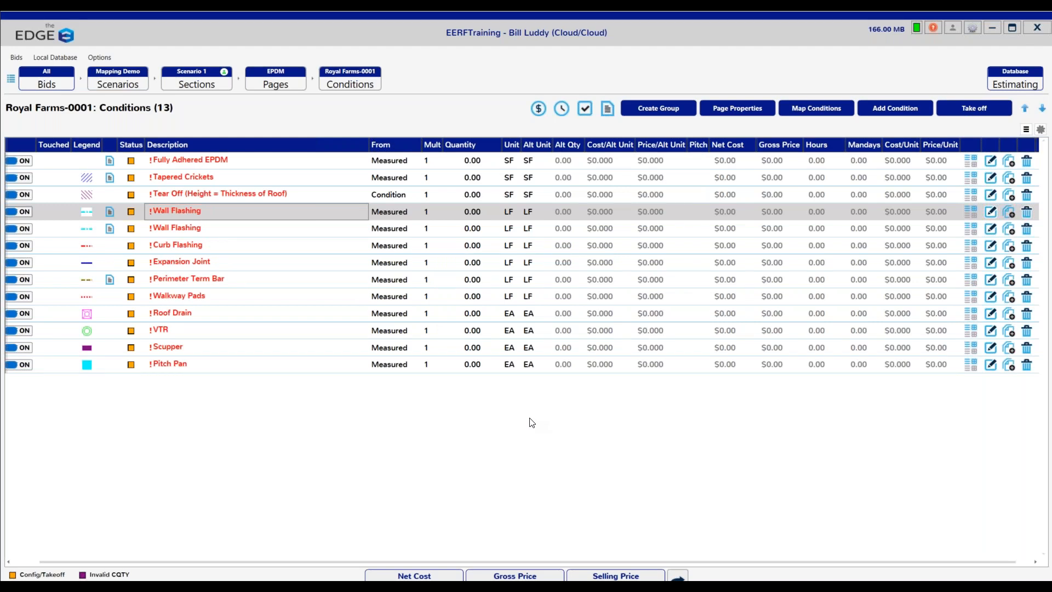
{"action": "mouse_move", "coordinate": [480, 105]}
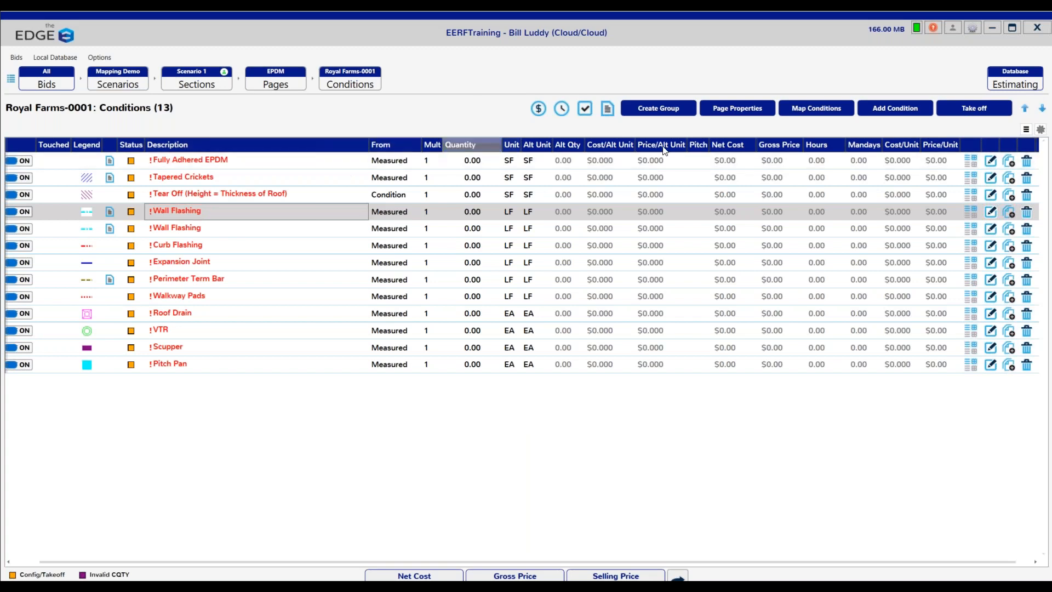
- Open Map Conditions with Royal Farms-0001 as the source page
{"action": "left_click", "coordinate": [816, 108]}
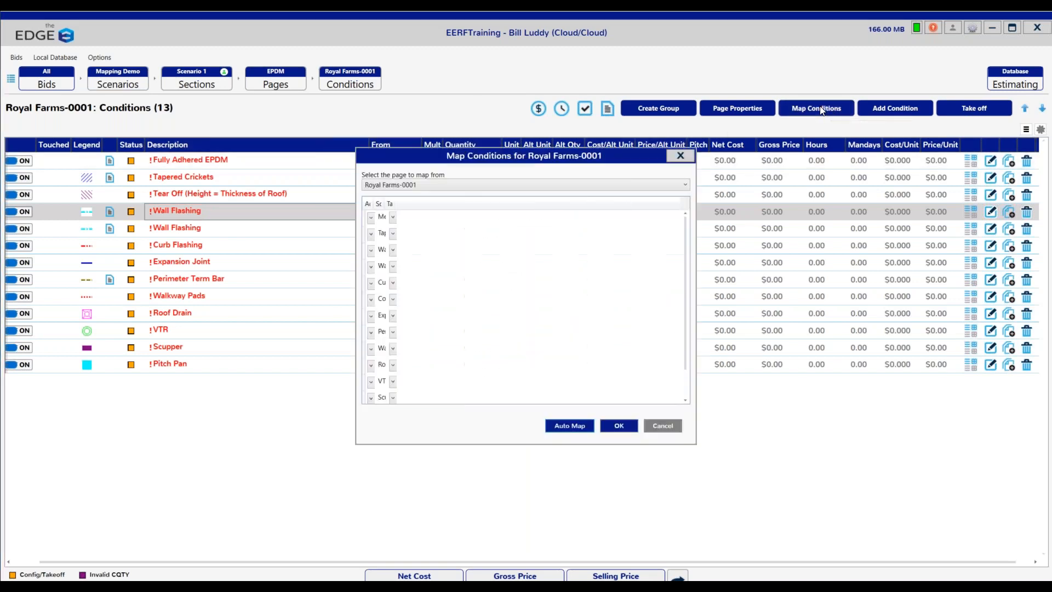
{"action": "left_click", "coordinate": [568, 425]}
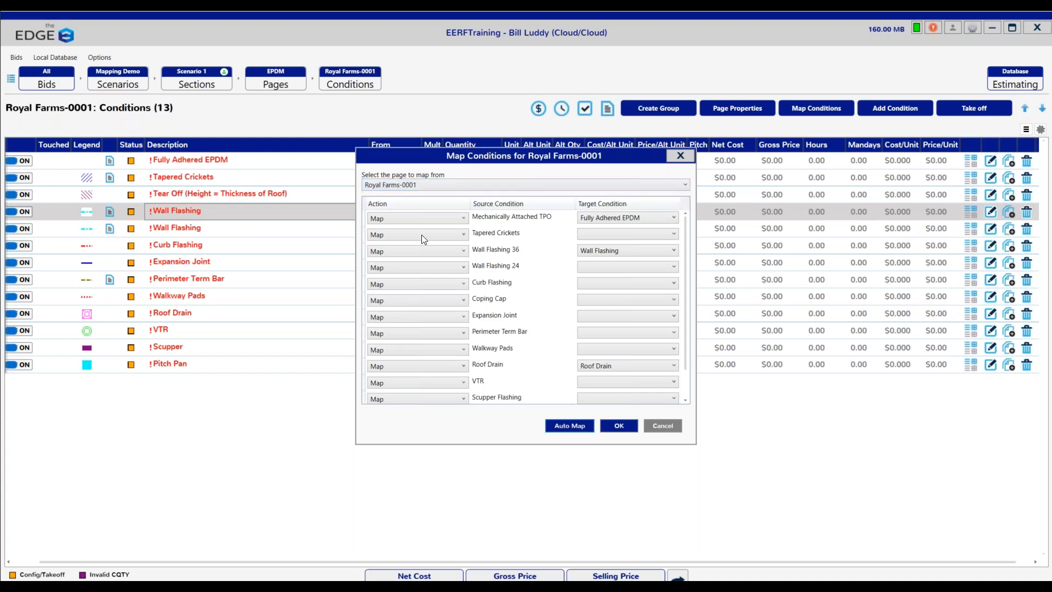
{"action": "mouse_move", "coordinate": [413, 216]}
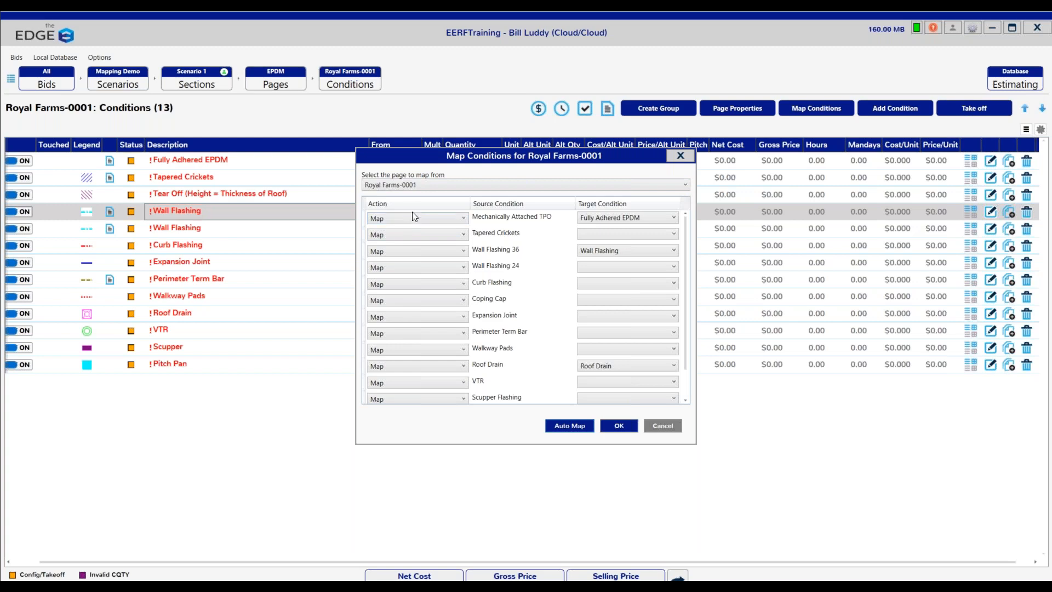
{"action": "mouse_move", "coordinate": [498, 200]}
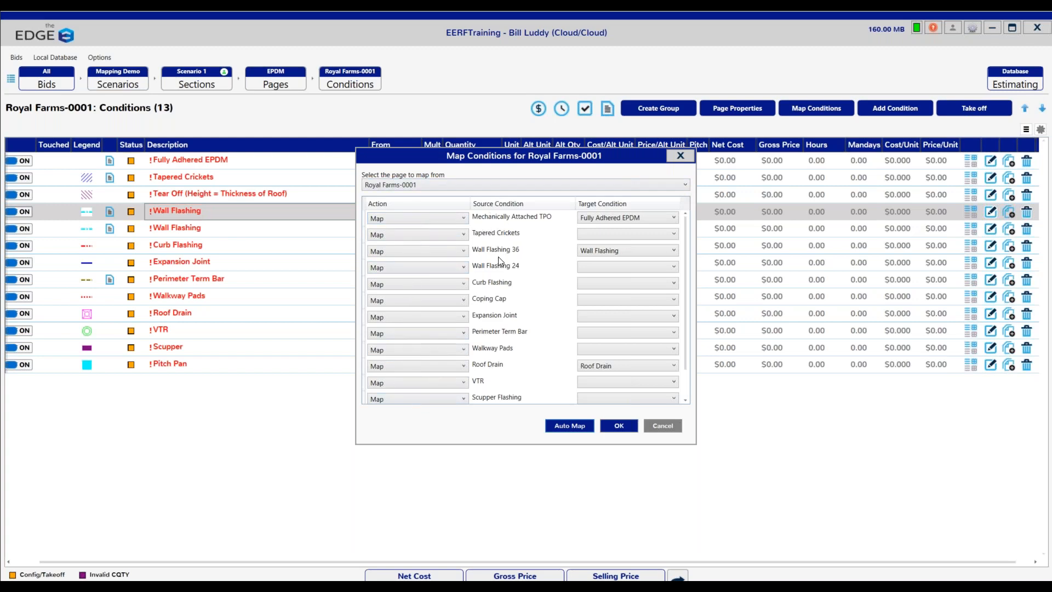
{"action": "mouse_move", "coordinate": [606, 206]}
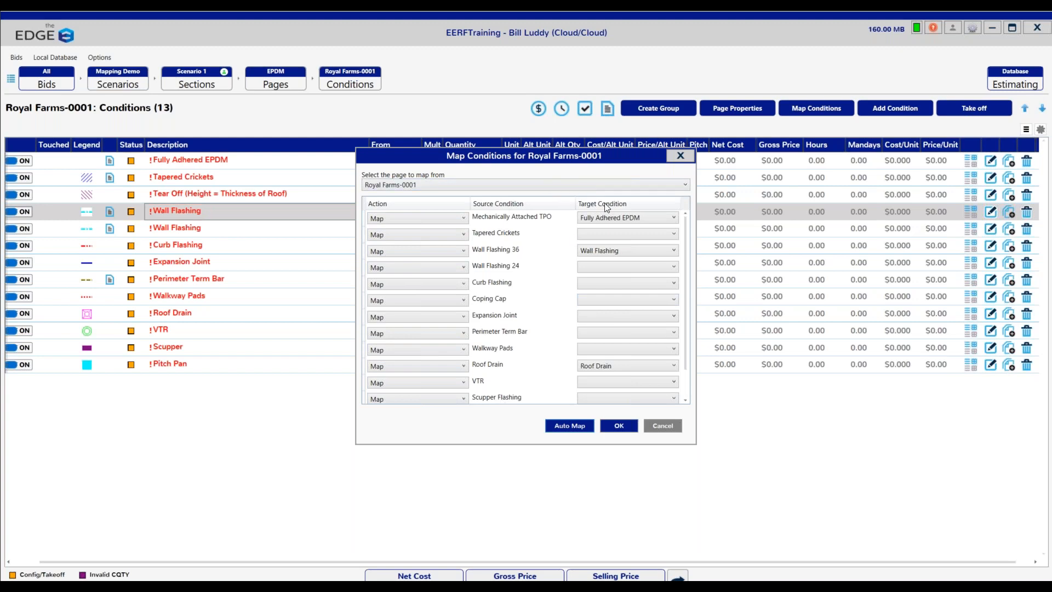
{"action": "mouse_move", "coordinate": [496, 245]}
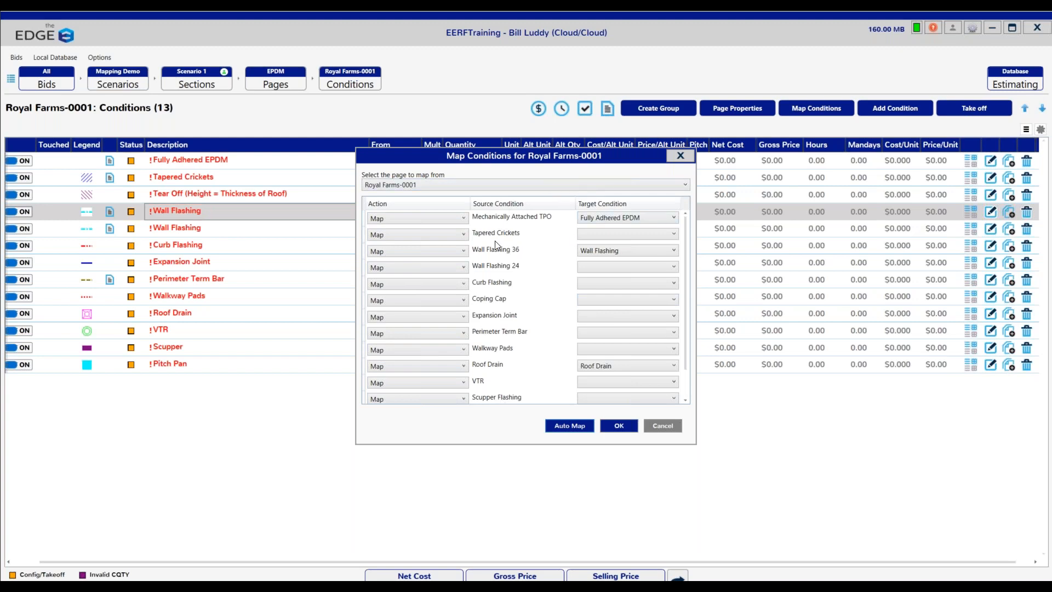
{"action": "mouse_move", "coordinate": [421, 218]}
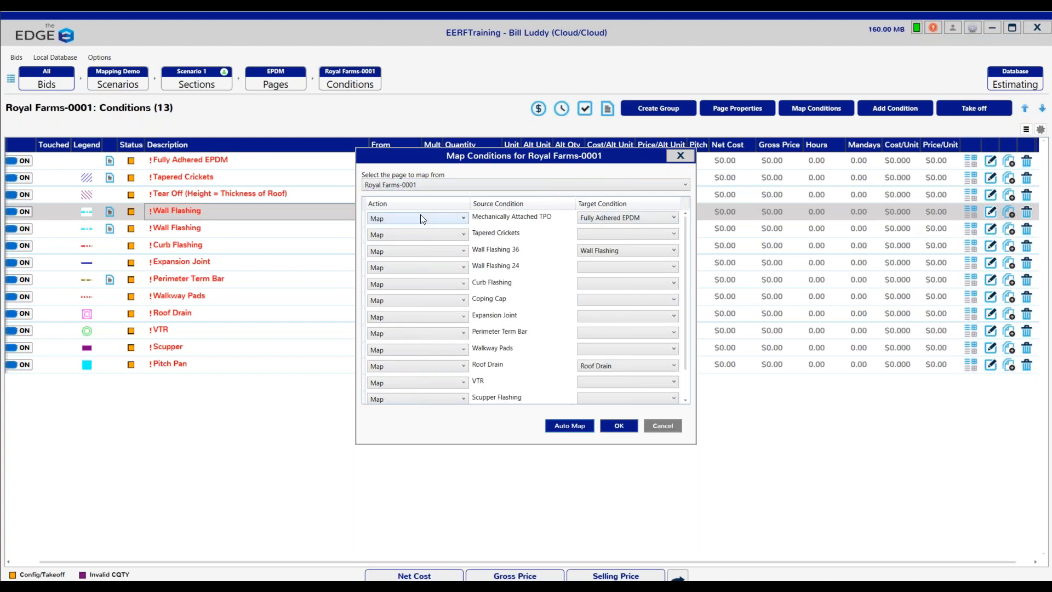
{"action": "mouse_move", "coordinate": [429, 222]}
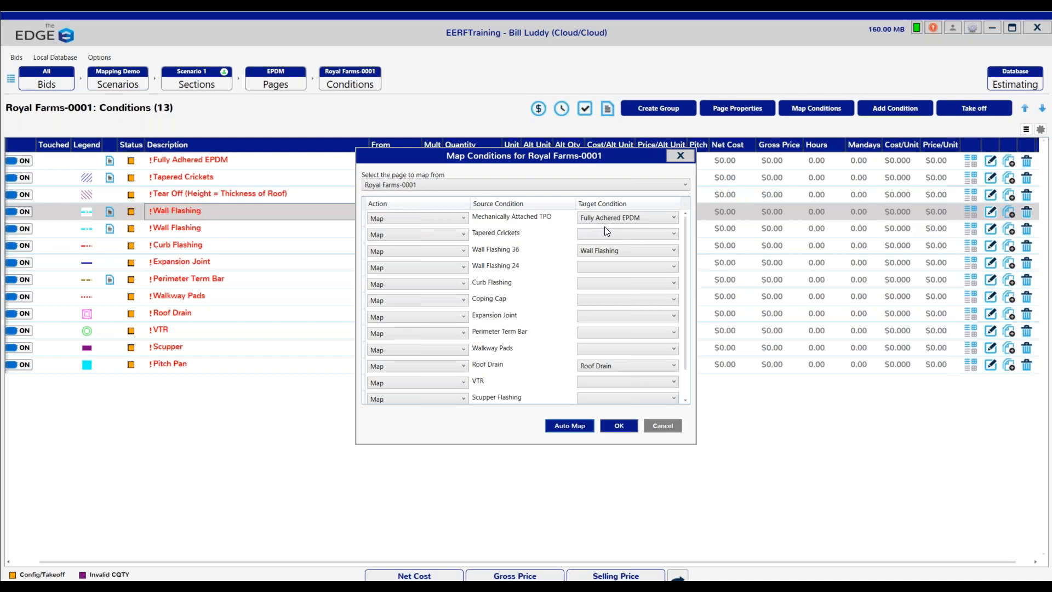
{"action": "mouse_move", "coordinate": [504, 306]}
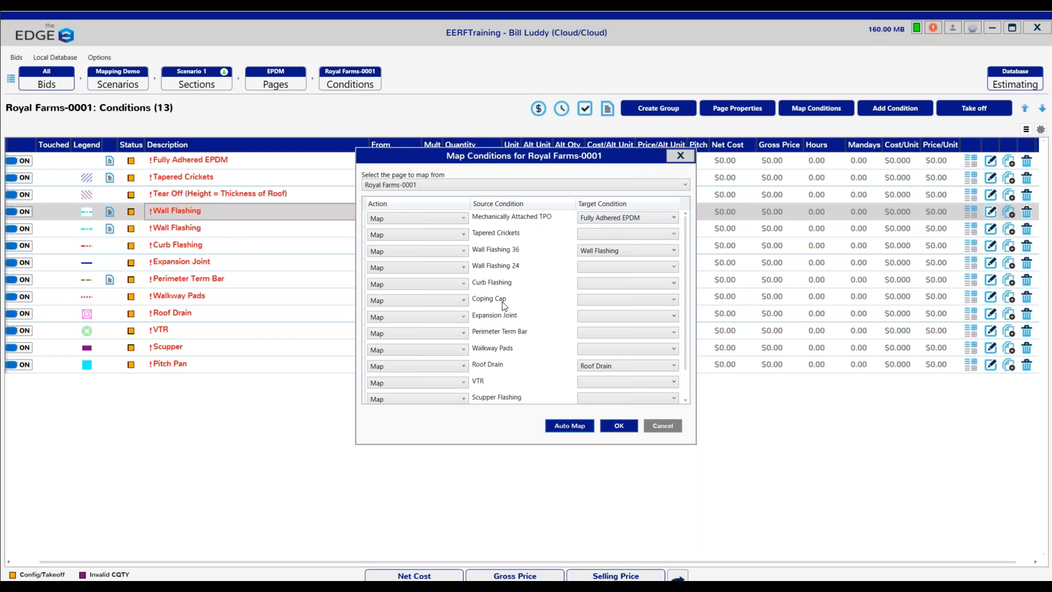
{"action": "mouse_move", "coordinate": [493, 306]}
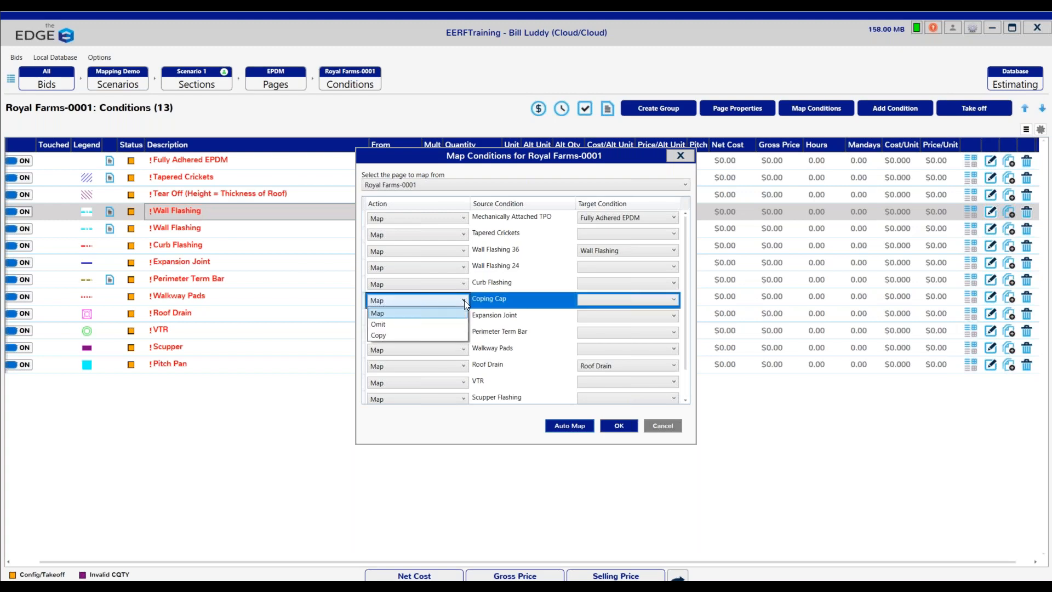
- Set Coping Cap to copy over, map Wall Flashing 24 to Wall Flashing, and target Expansion Joint
{"action": "left_click", "coordinate": [378, 334]}
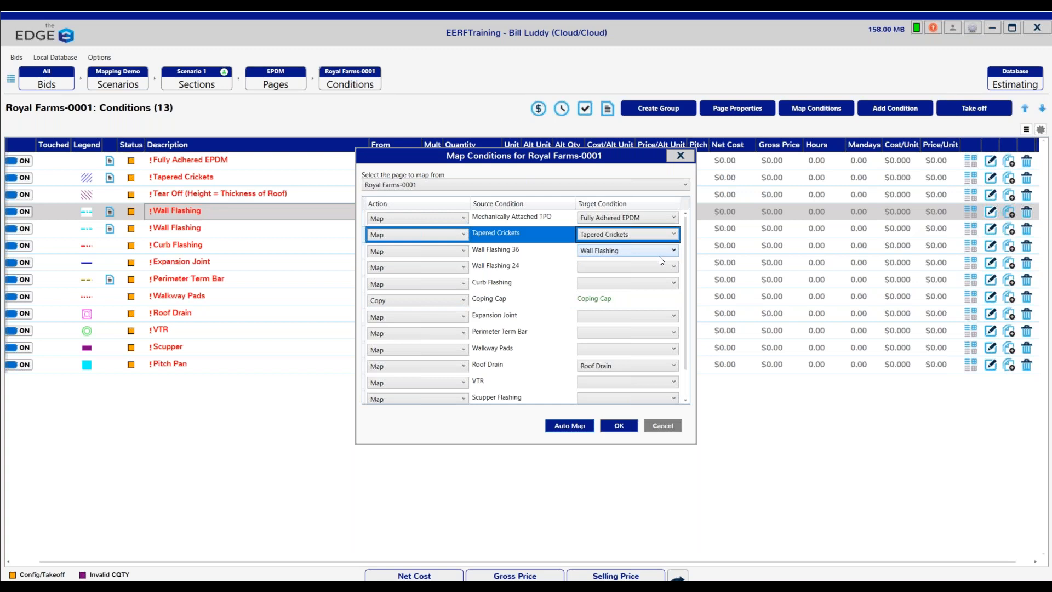
{"action": "left_click", "coordinate": [670, 267]}
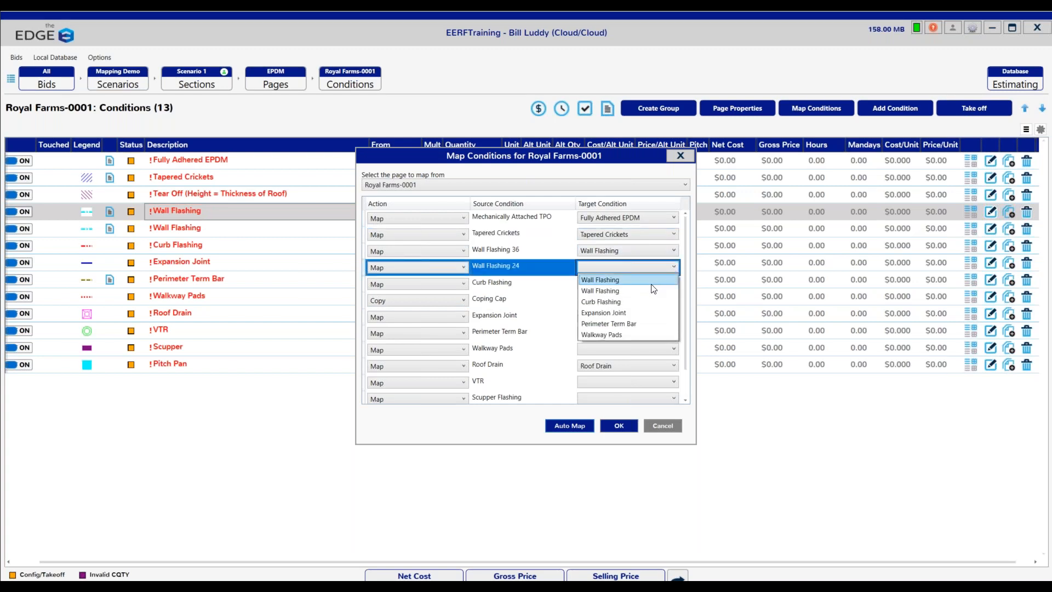
{"action": "left_click", "coordinate": [599, 280]}
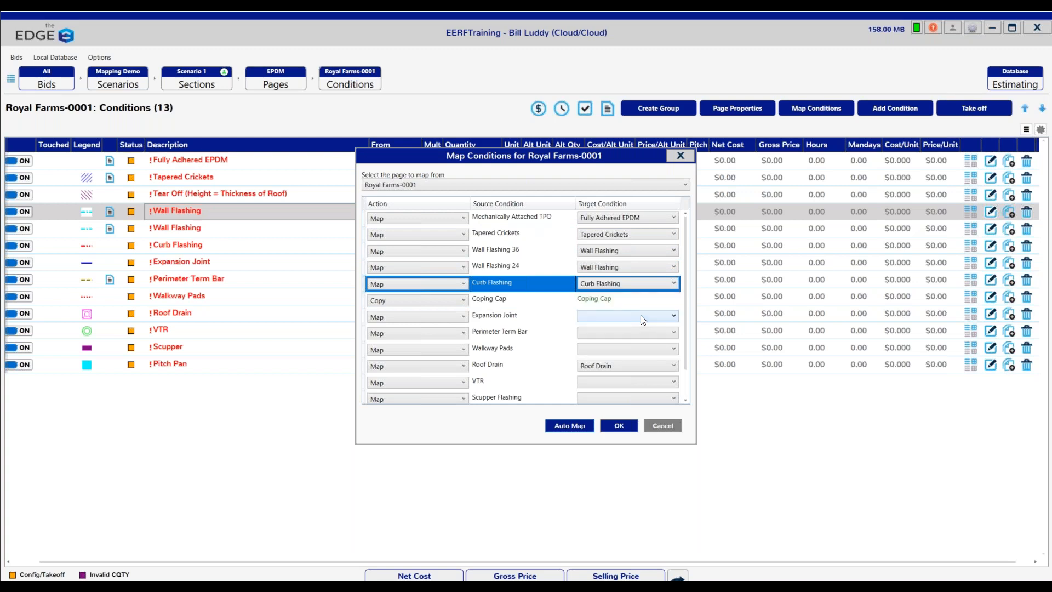
{"action": "left_click", "coordinate": [672, 315]}
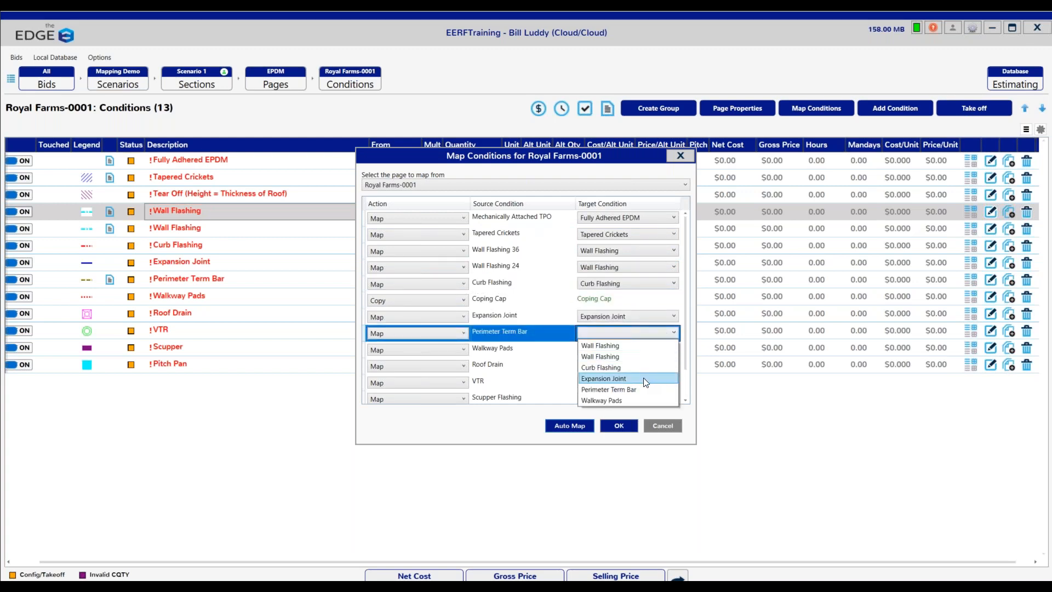
- Map Walkway Pads and Scupper Flashing to their EPDM conditions, then return to EPDM Pages
{"action": "left_click", "coordinate": [608, 389]}
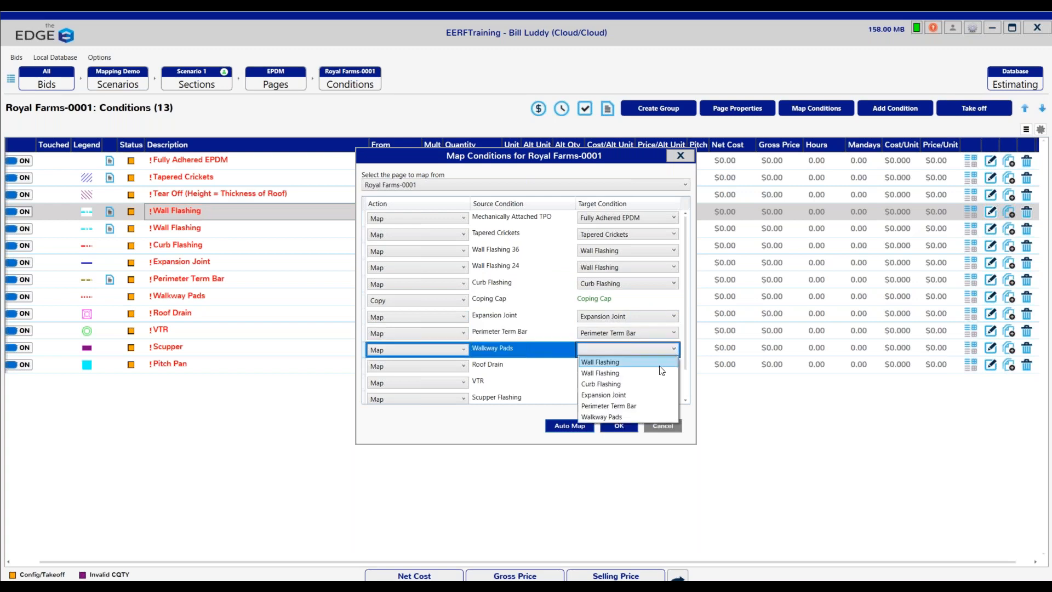
{"action": "left_click", "coordinate": [601, 417]}
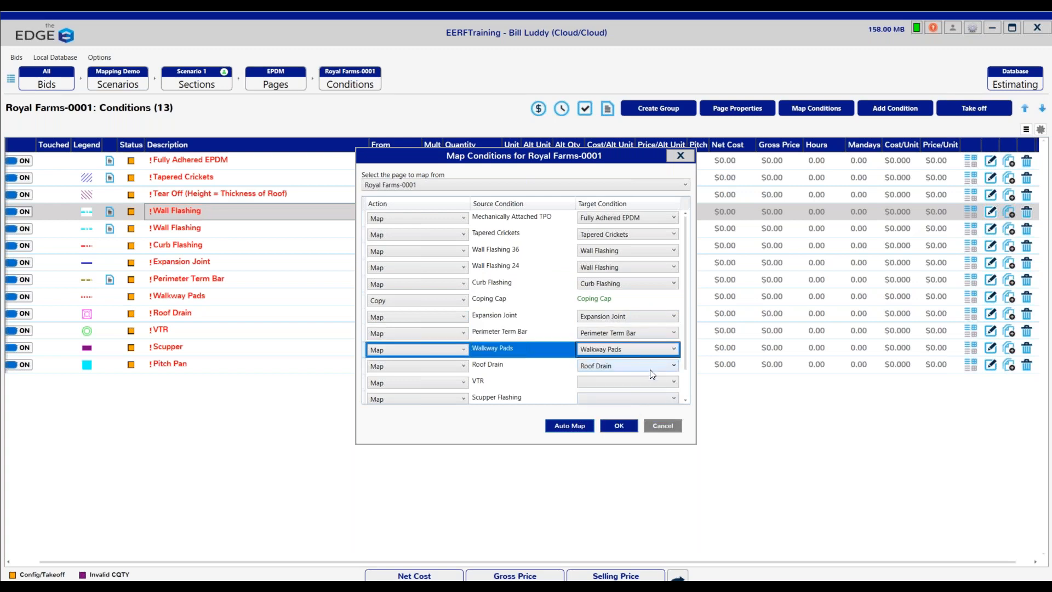
{"action": "left_click", "coordinate": [672, 382]}
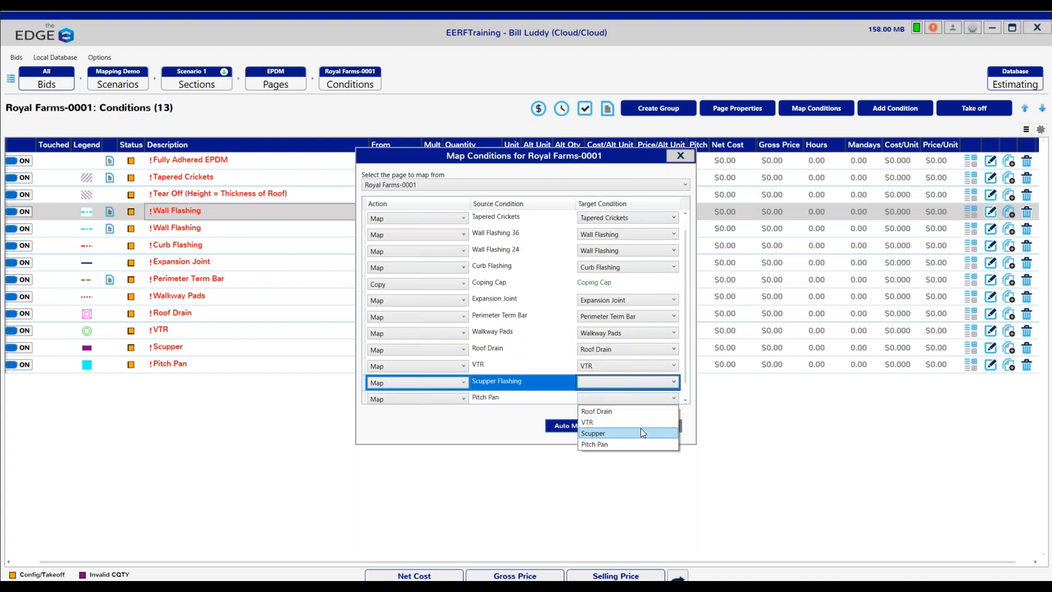
{"action": "left_click", "coordinate": [592, 433]}
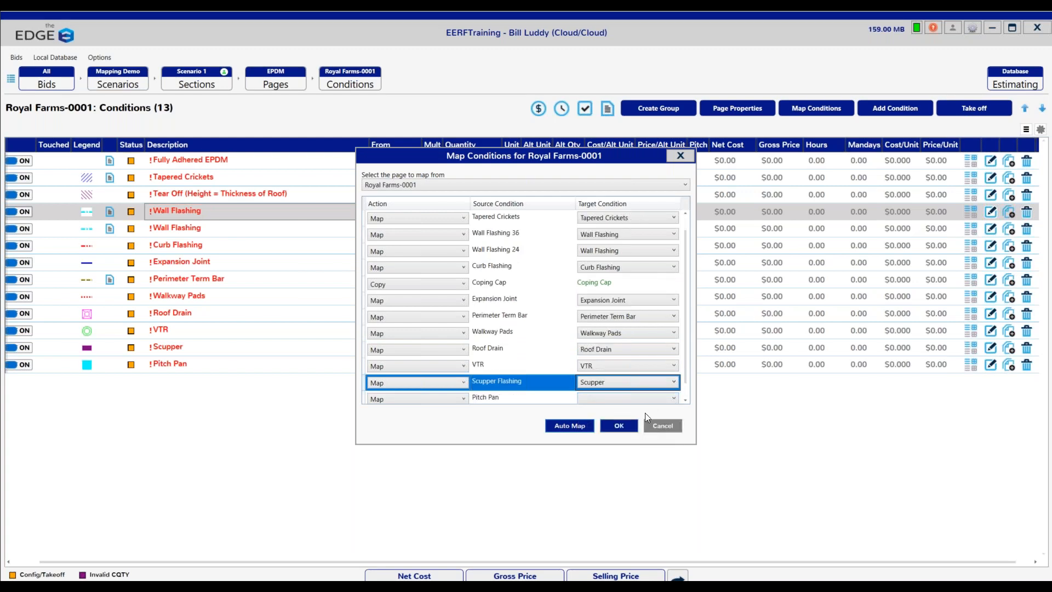
{"action": "scroll", "scroll_direction": "down", "scroll_amount": 3}
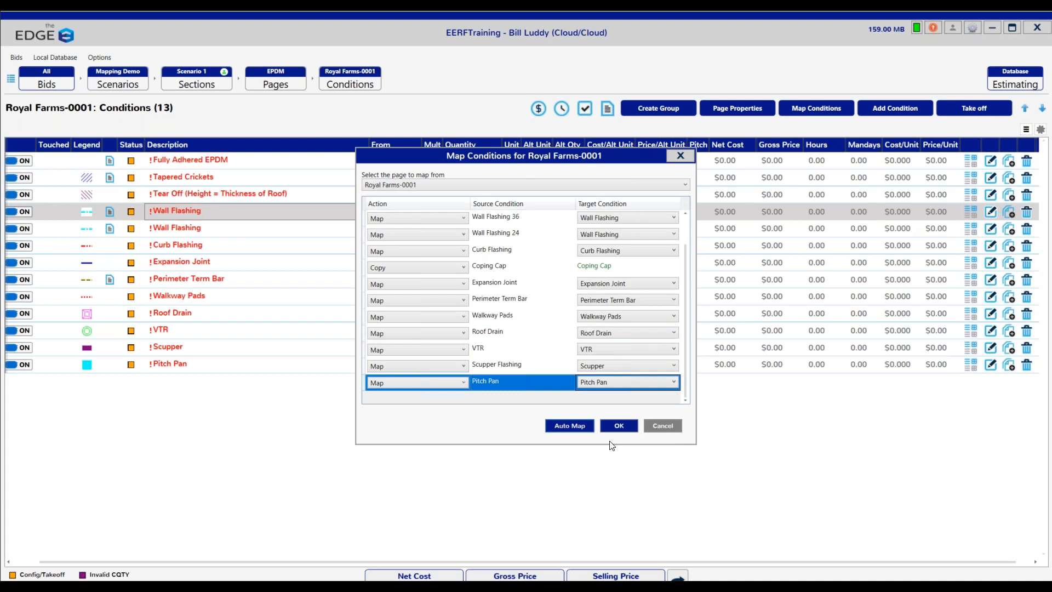
{"action": "mouse_move", "coordinate": [622, 441]}
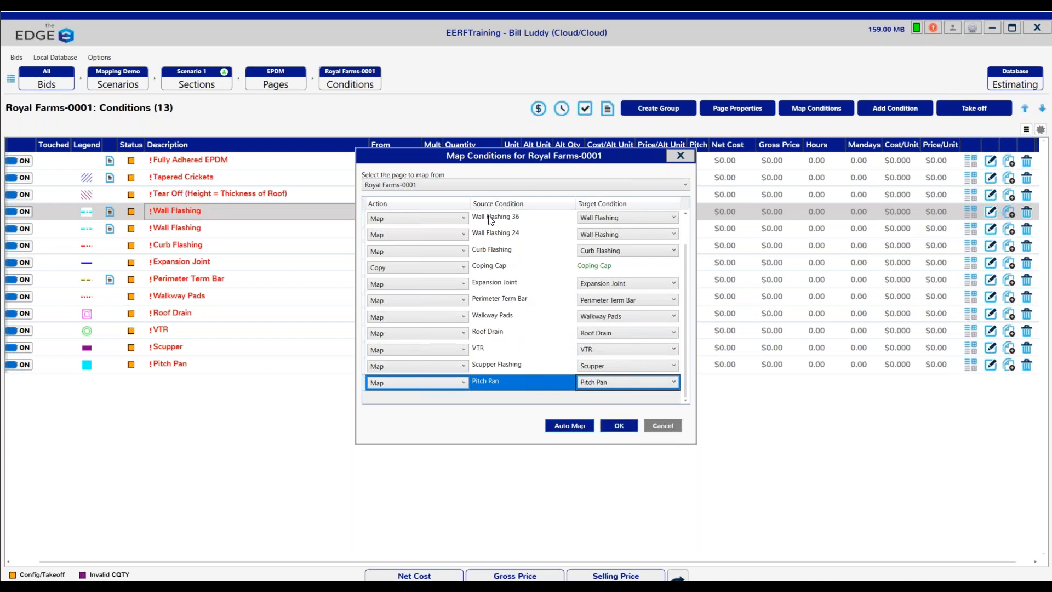
{"action": "mouse_move", "coordinate": [600, 216]}
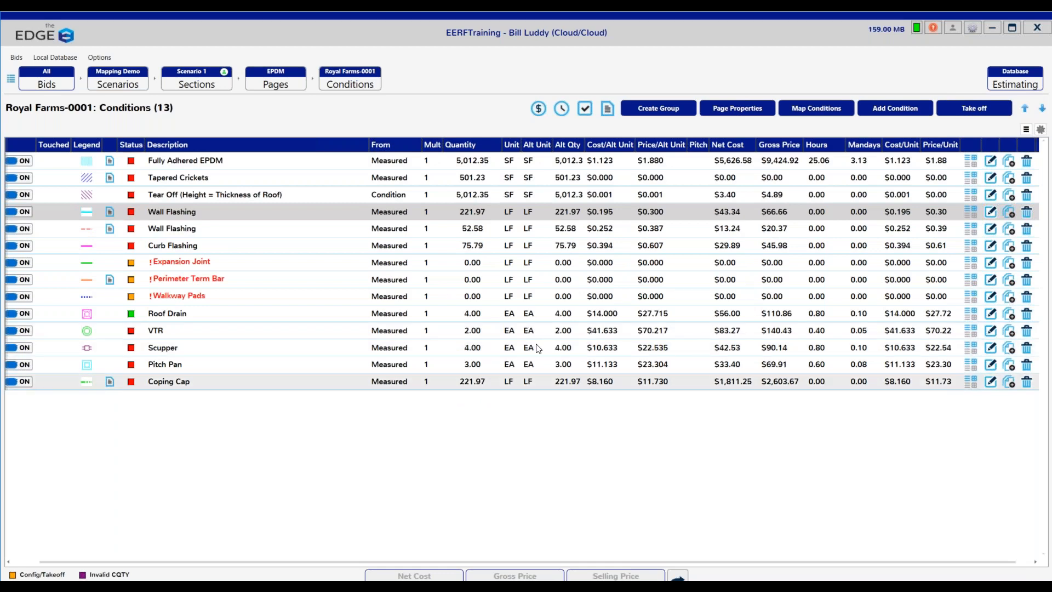
{"action": "mouse_move", "coordinate": [415, 138]}
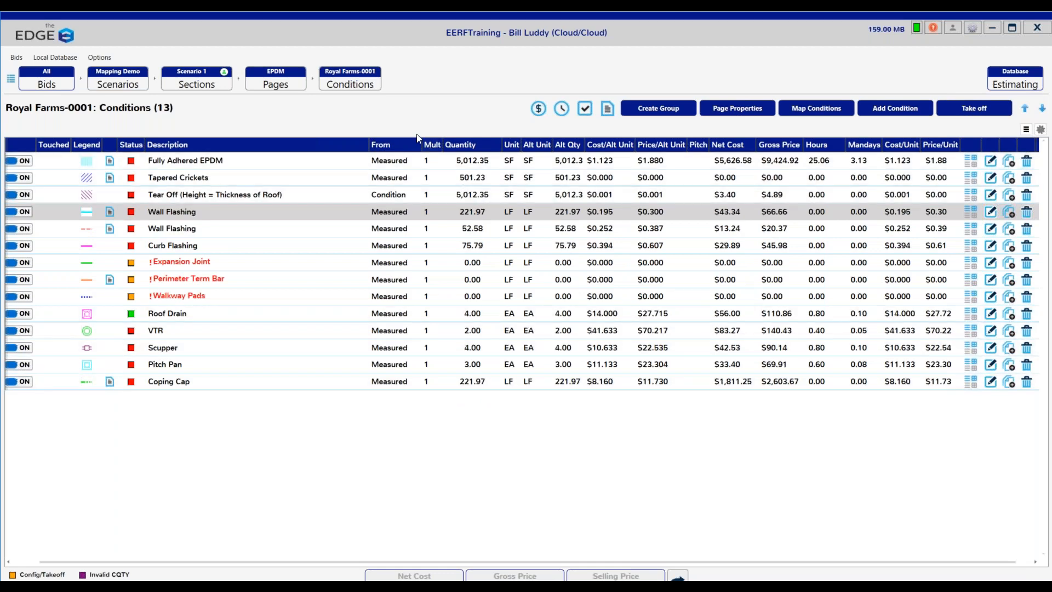
{"action": "left_click", "coordinate": [275, 78]}
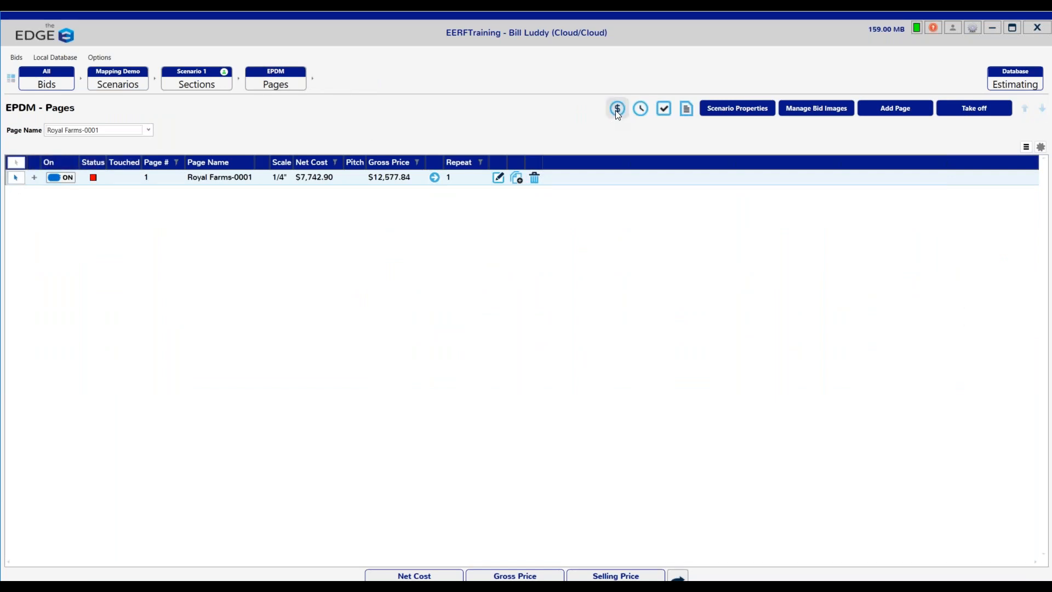
- Check EPDM materials including Pipe Boot, then labor, then the recap: $12,577.84, 27.66 hours
{"action": "left_click", "coordinate": [615, 108]}
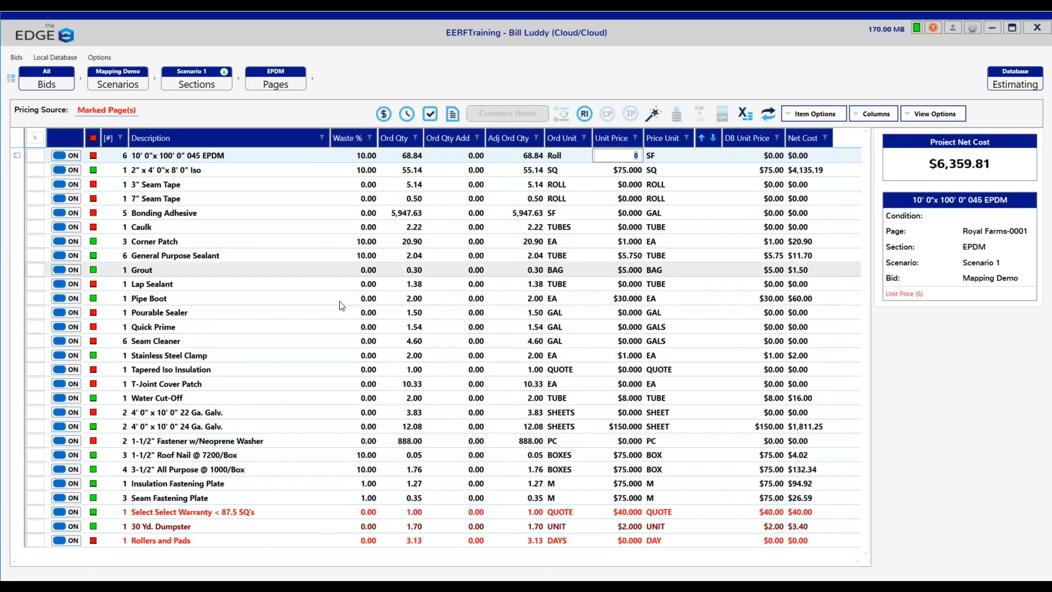
{"action": "left_click", "coordinate": [149, 298]}
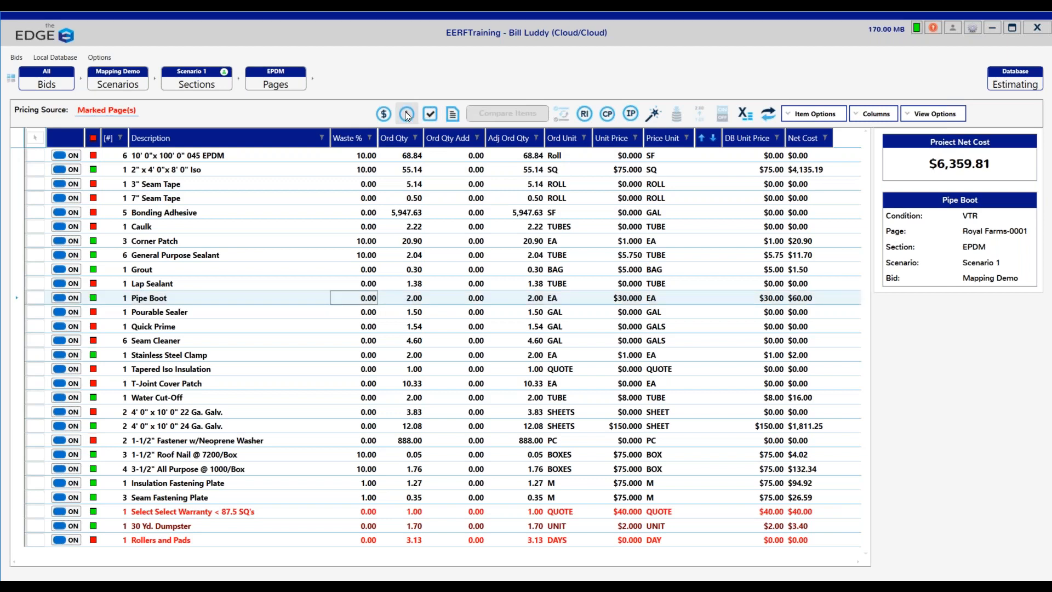
{"action": "left_click", "coordinate": [407, 113]}
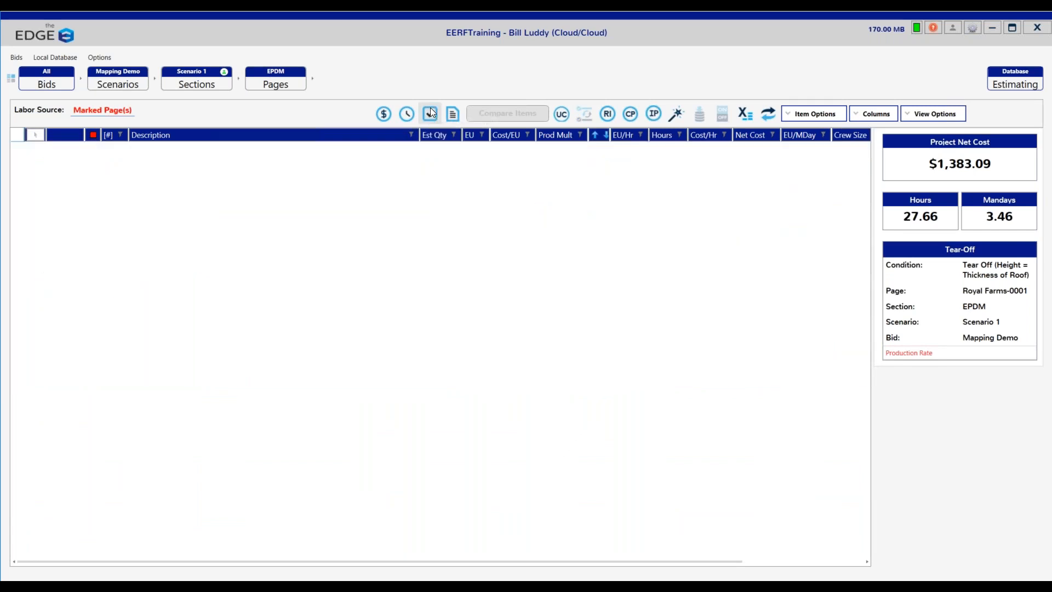
{"action": "left_click", "coordinate": [429, 108]}
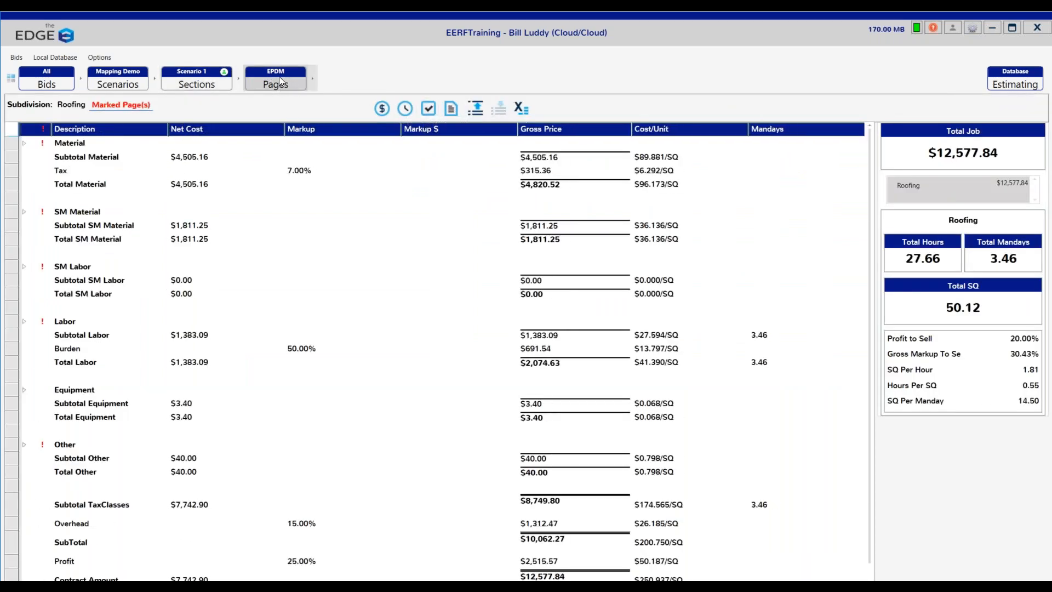
- Go back to the EPDM Pages grid showing Royal Farms-0001 at $7,742.90 net cost
{"action": "left_click", "coordinate": [275, 79]}
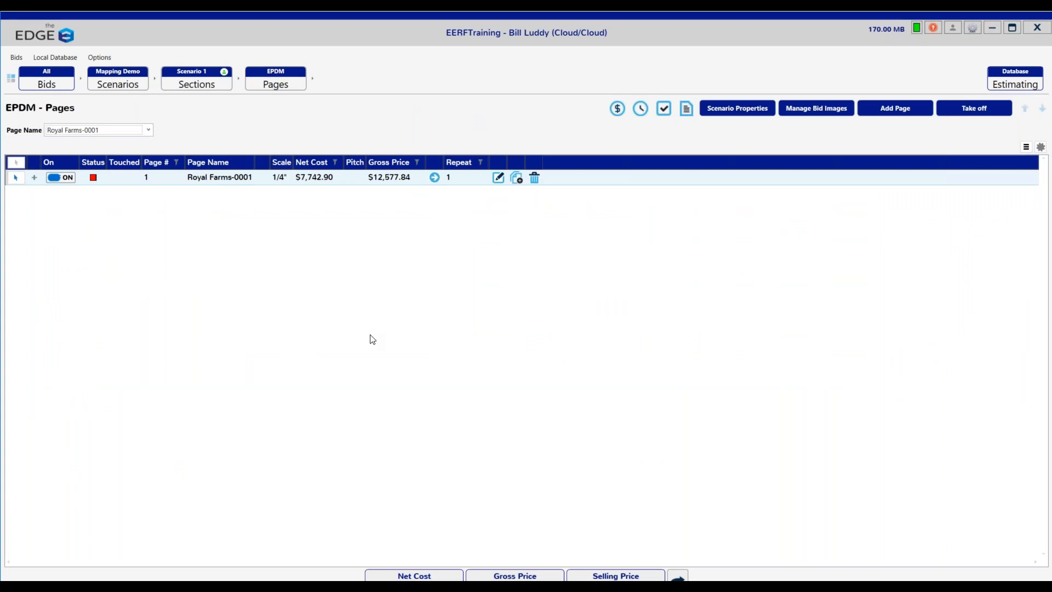
{"action": "mouse_move", "coordinate": [401, 349]}
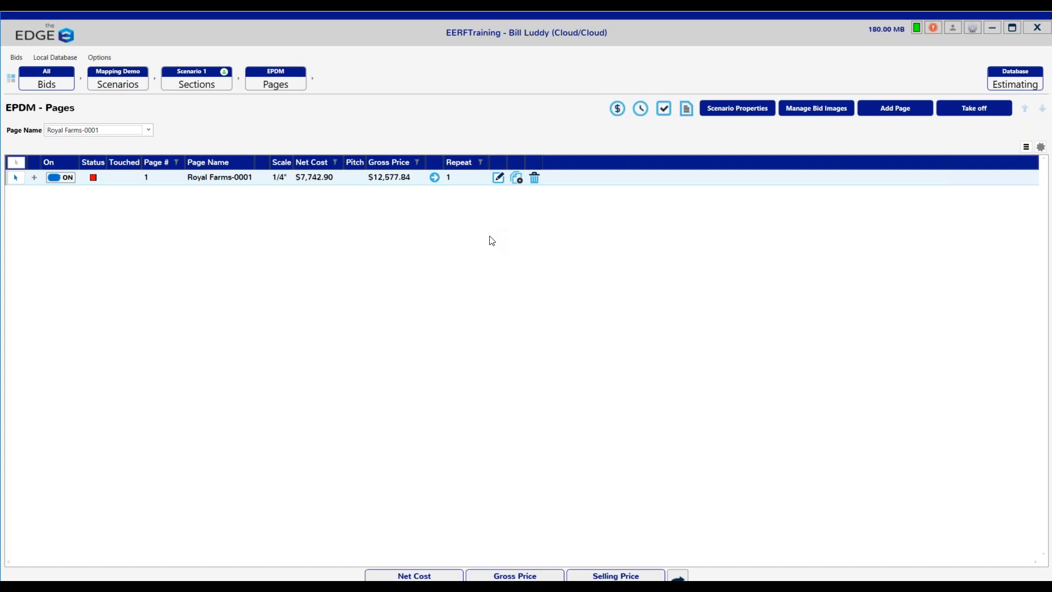
{"action": "mouse_move", "coordinate": [493, 250]}
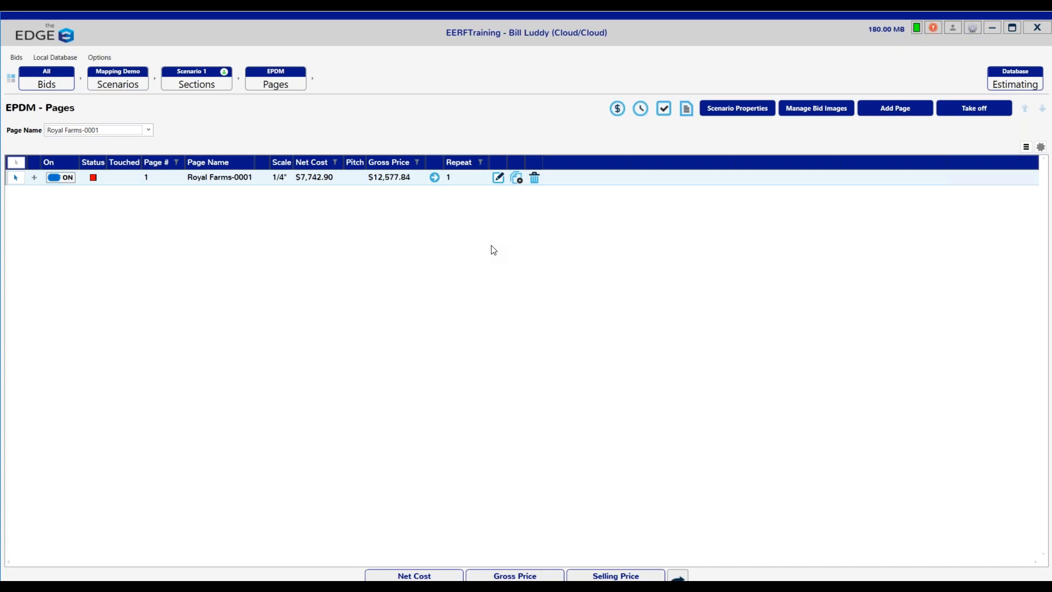
{"action": "mouse_move", "coordinate": [445, 78]}
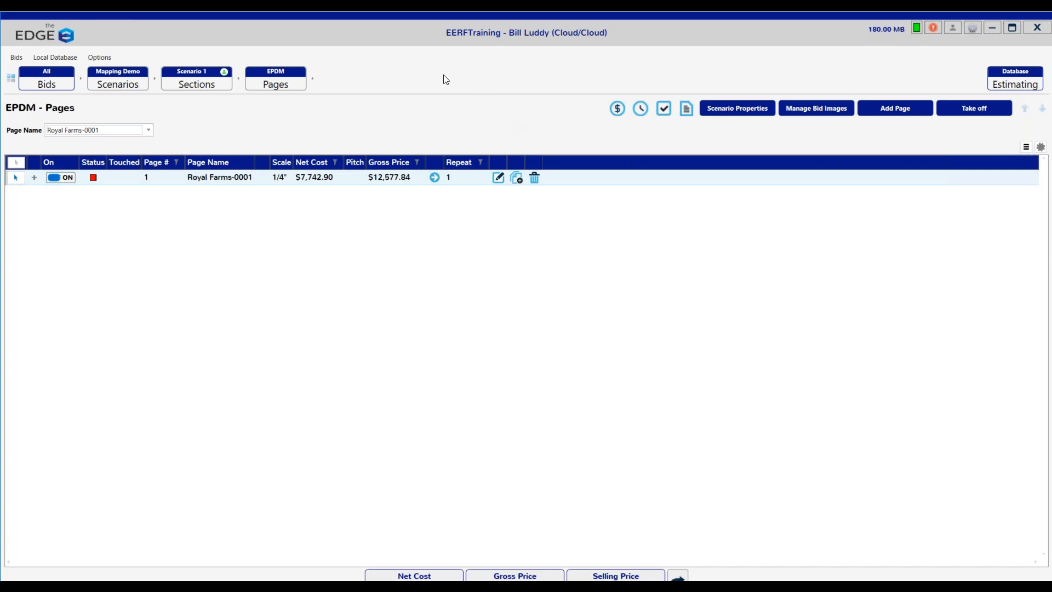
{"action": "mouse_move", "coordinate": [356, 80]}
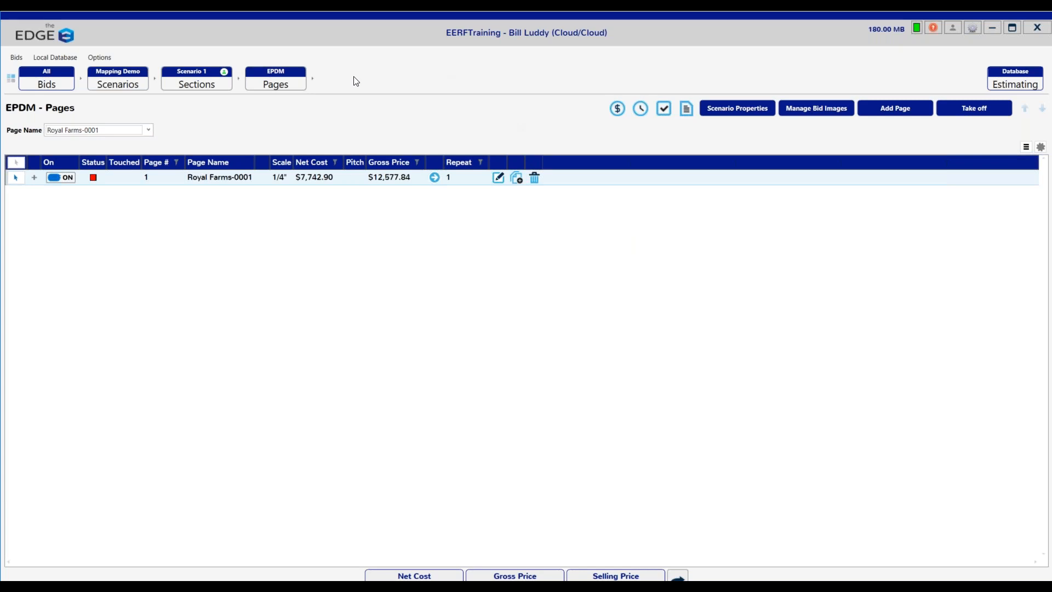
{"action": "mouse_move", "coordinate": [338, 87]}
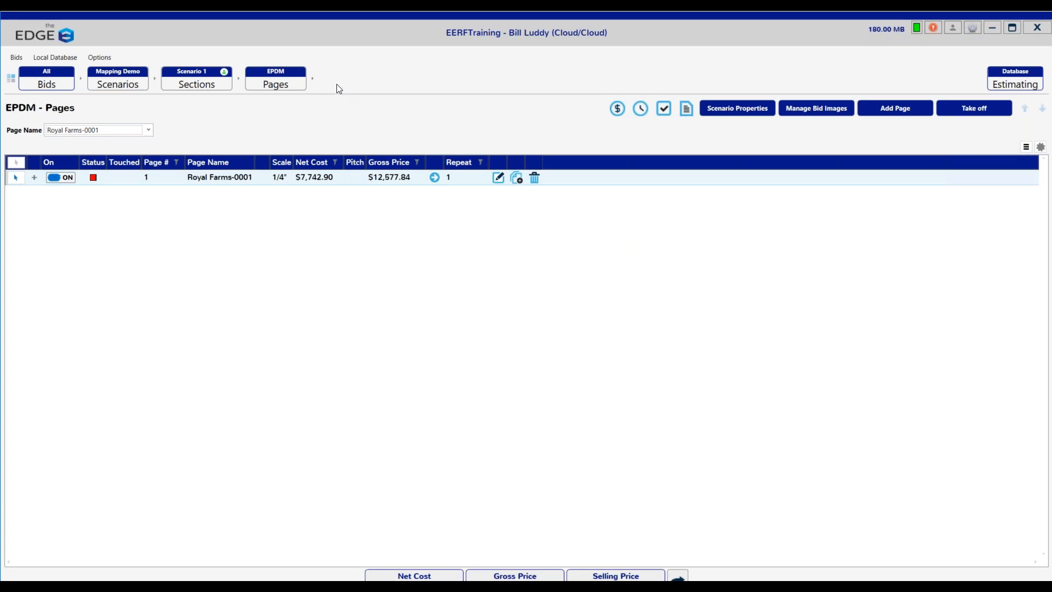
{"action": "mouse_move", "coordinate": [268, 48]}
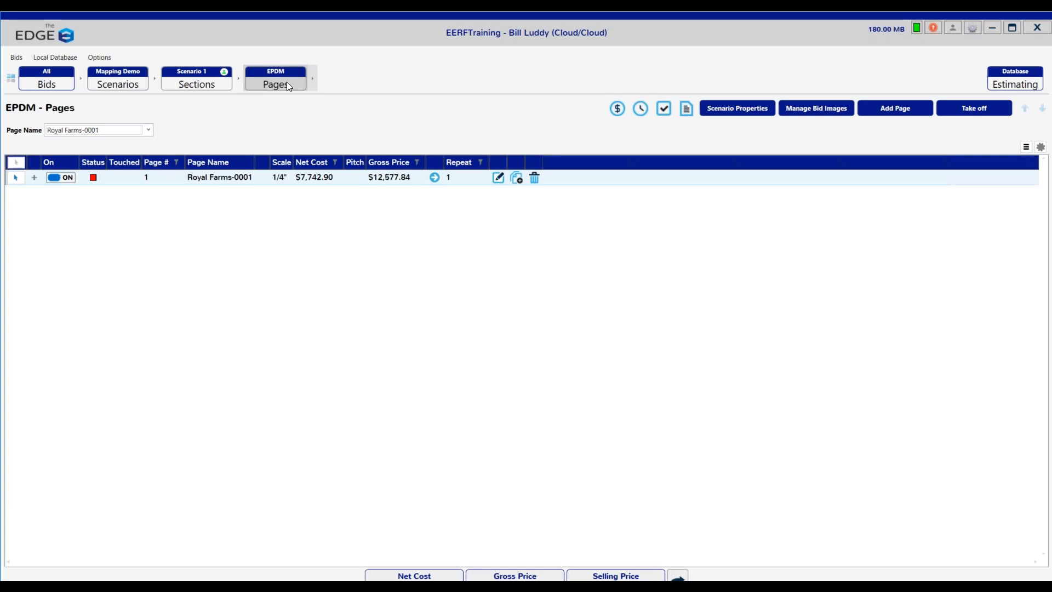
- Go up to Scenario 1 - Sections, listing Section 1 and EPDM ($7,742.90 net)
{"action": "left_click", "coordinate": [196, 83]}
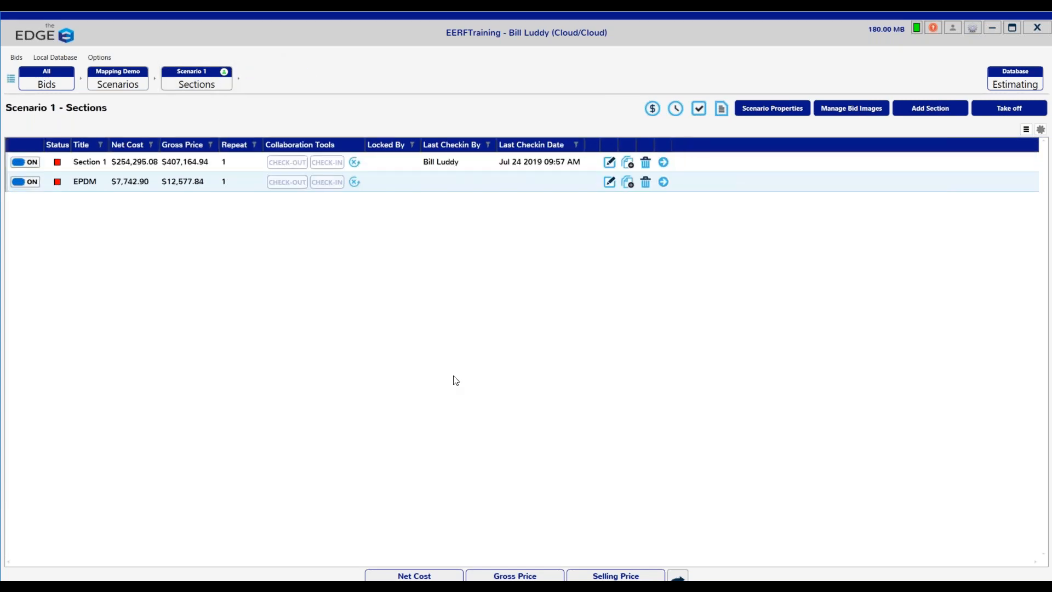
{"action": "mouse_move", "coordinate": [449, 380]}
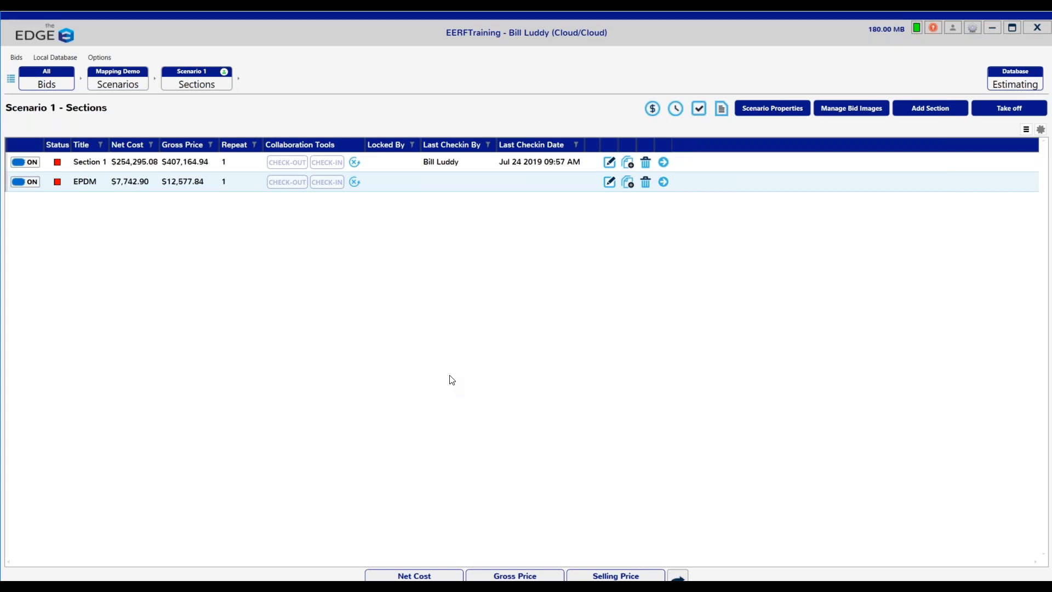